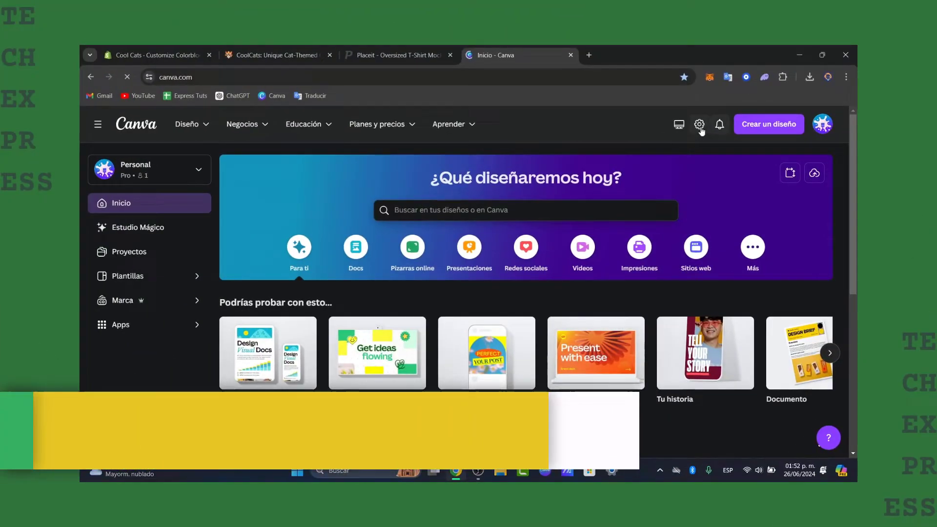
click(699, 124)
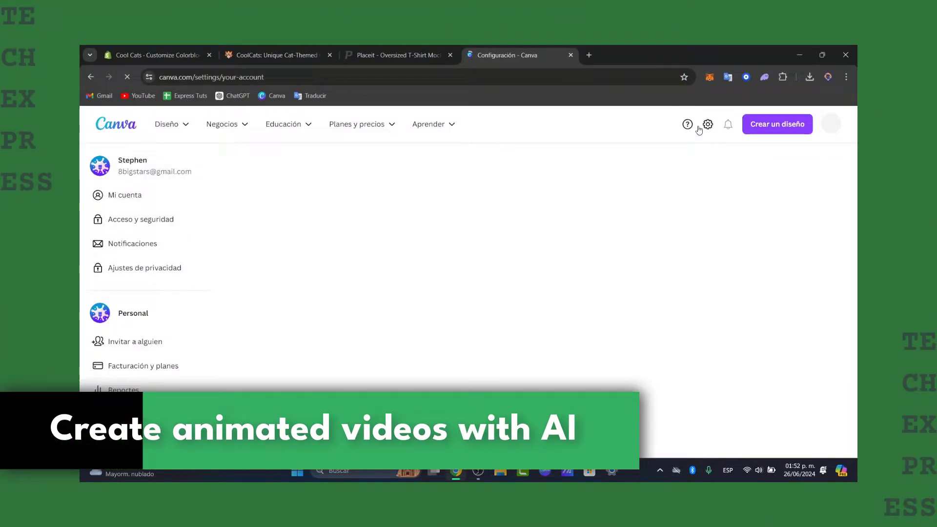
click(124, 195)
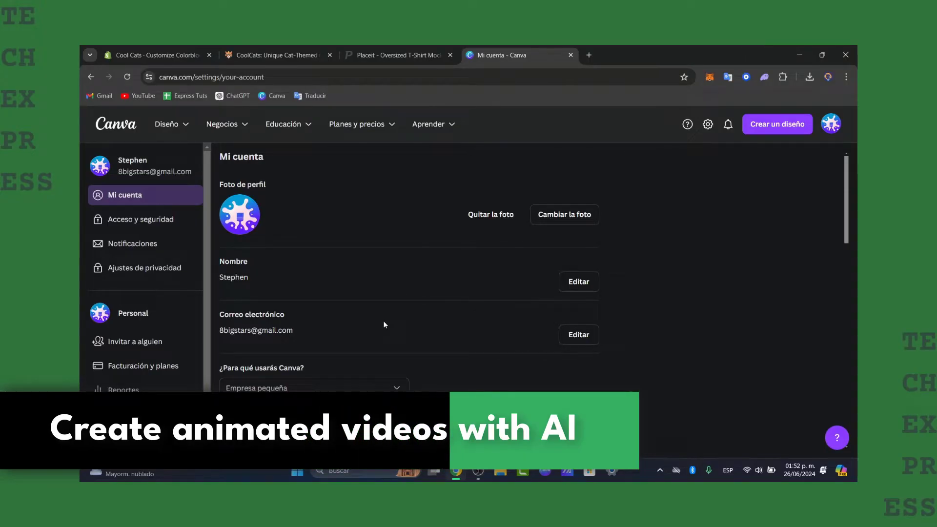
scroll(down, 3)
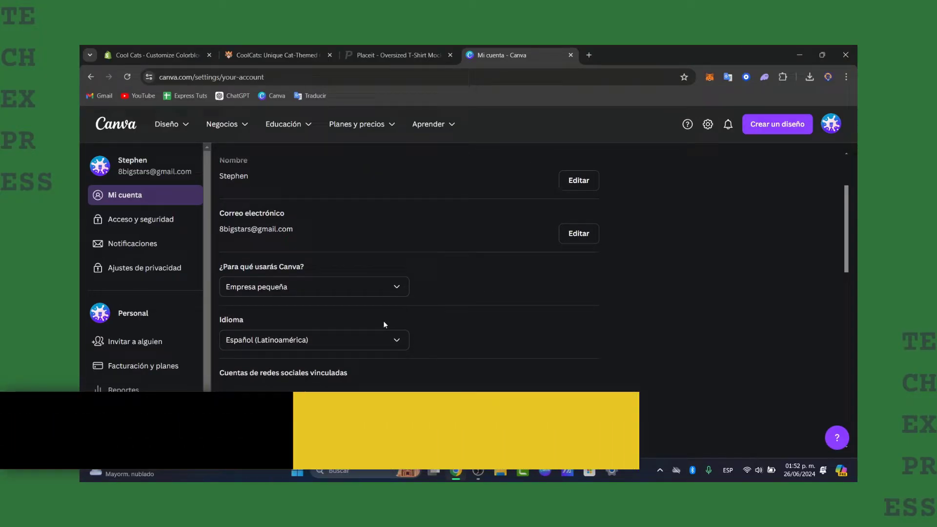
scroll(down, 3)
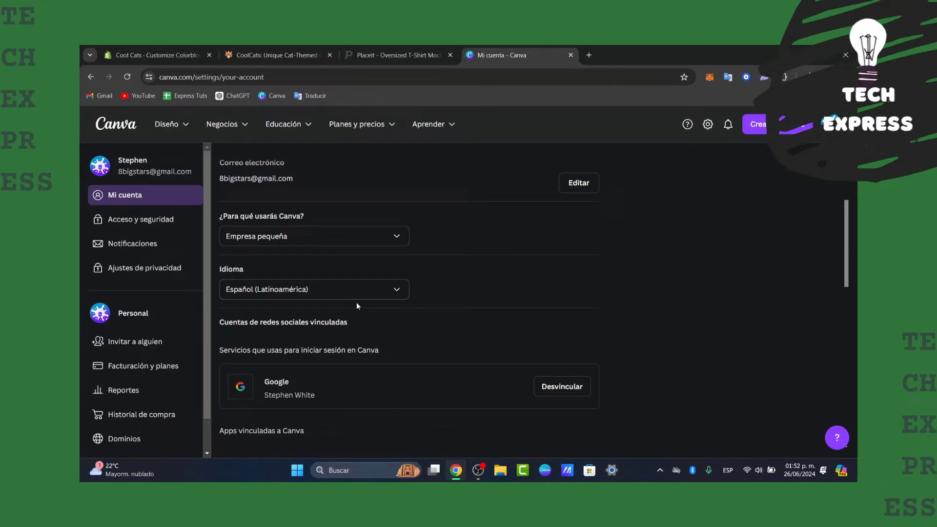
click(314, 289)
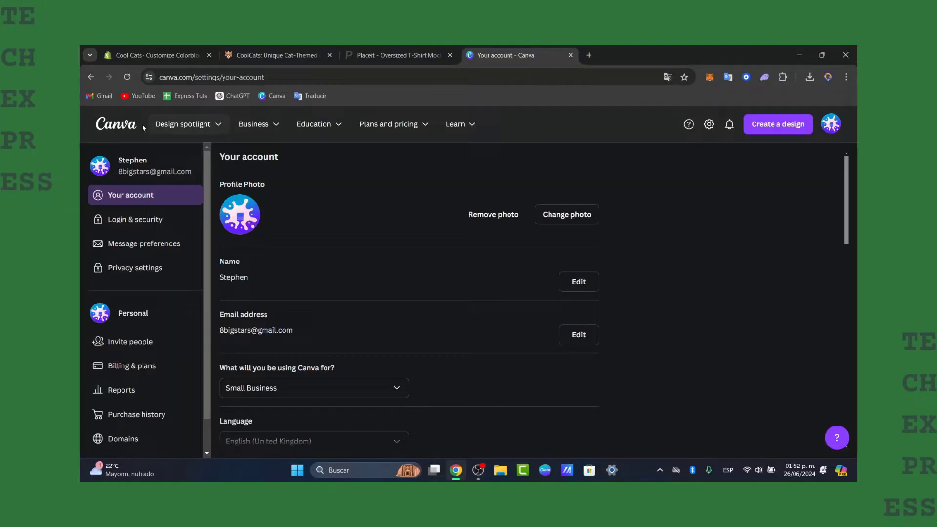
click(116, 124)
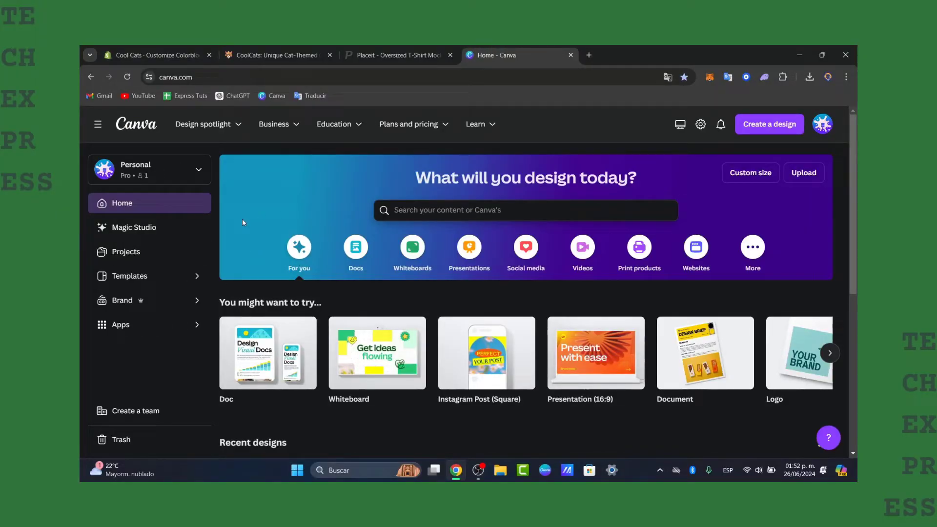
mouse_move(453, 126)
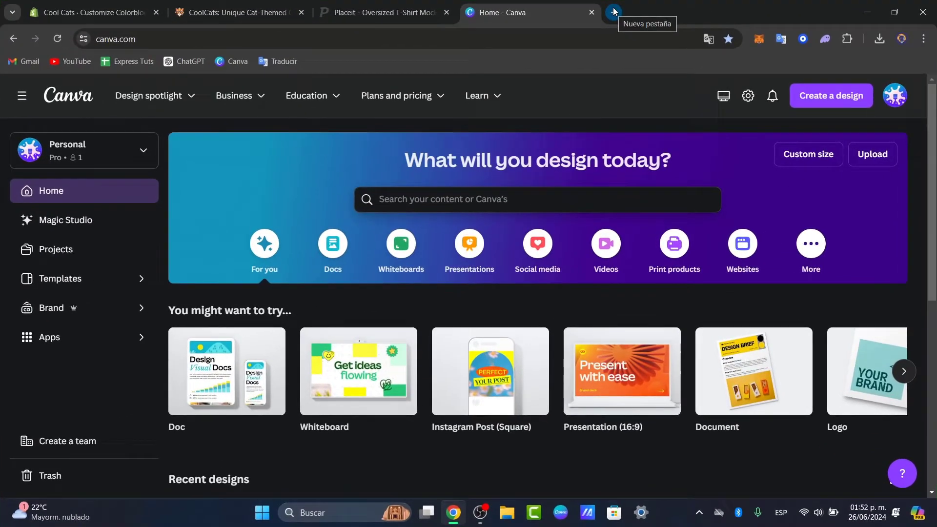
In a new tab, reach the OpenAI homepage from a Google search for 'open ai'
click(613, 13)
text(open ai)
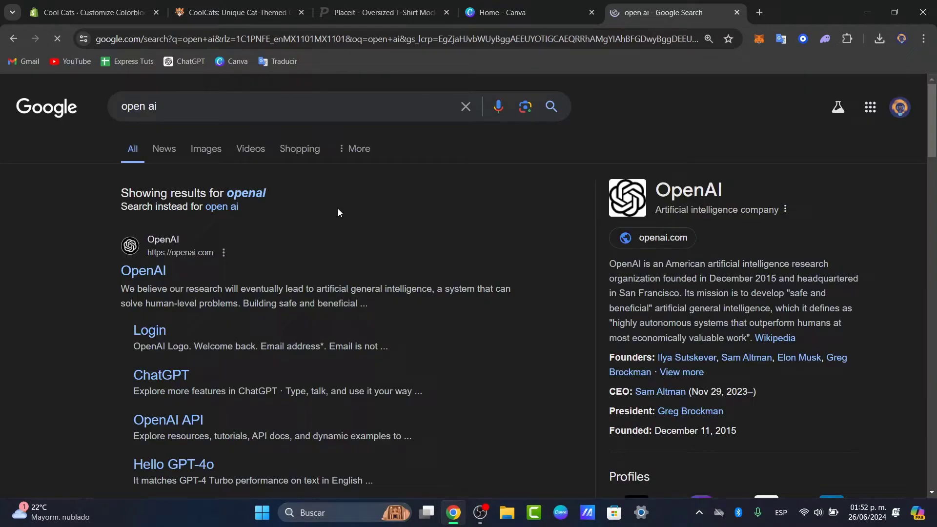
click(144, 270)
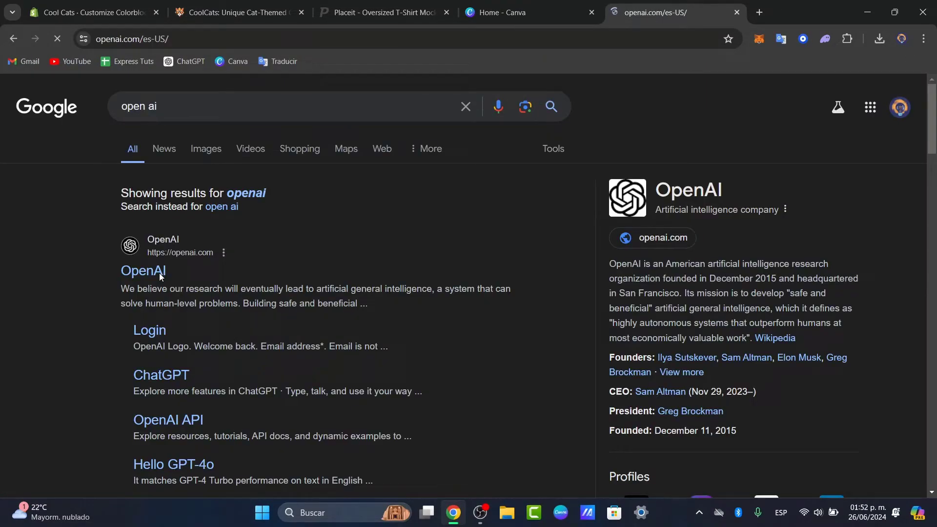
click(143, 270)
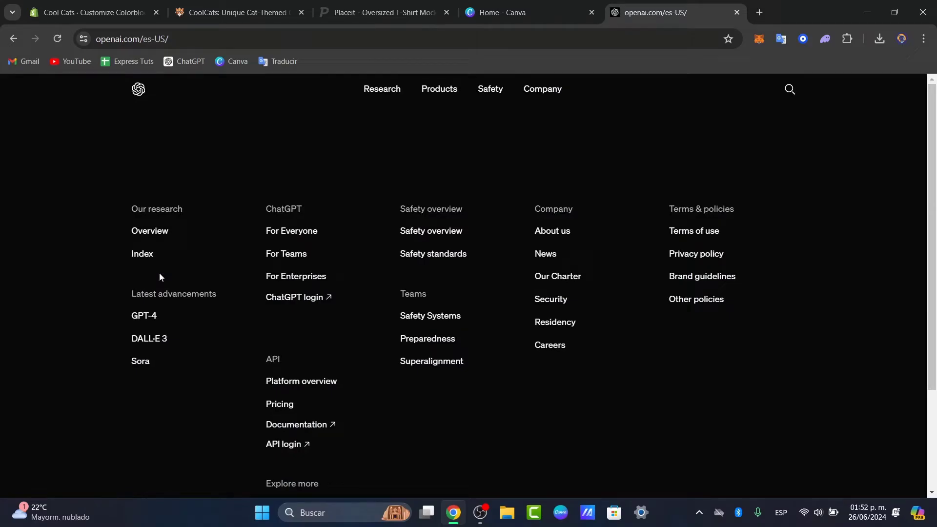
click(444, 89)
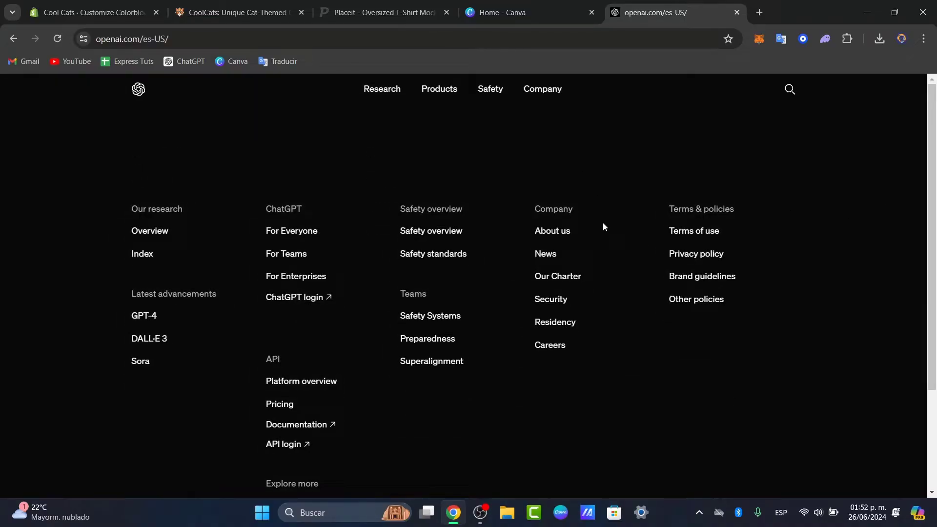
scroll(down, 3)
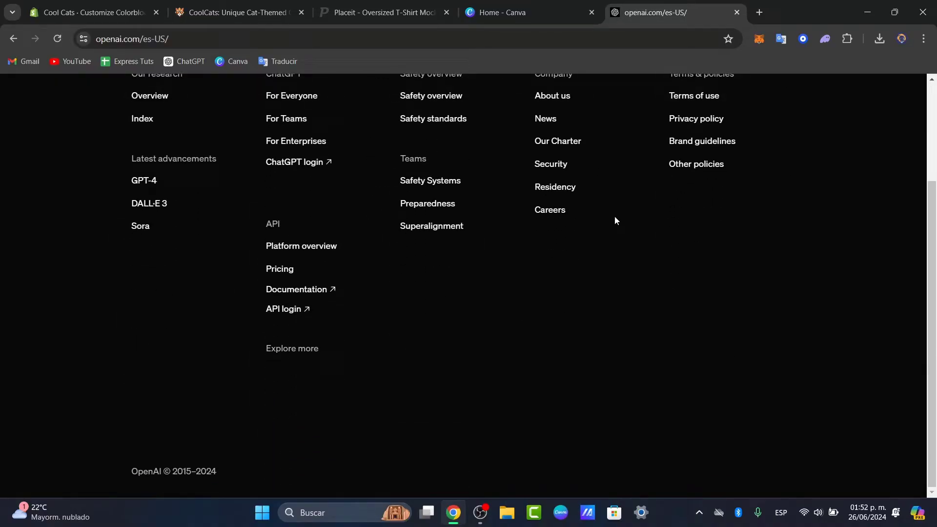
scroll(up, 3)
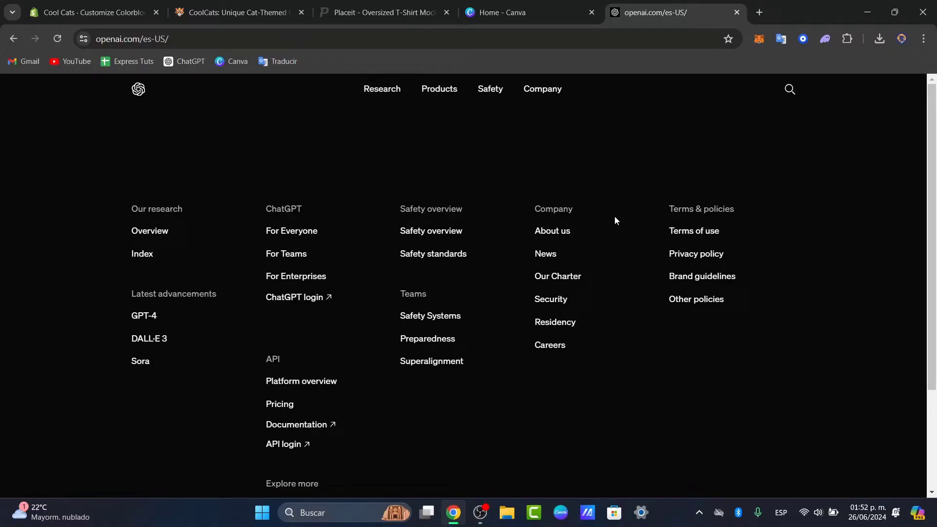
mouse_move(439, 145)
text(da)
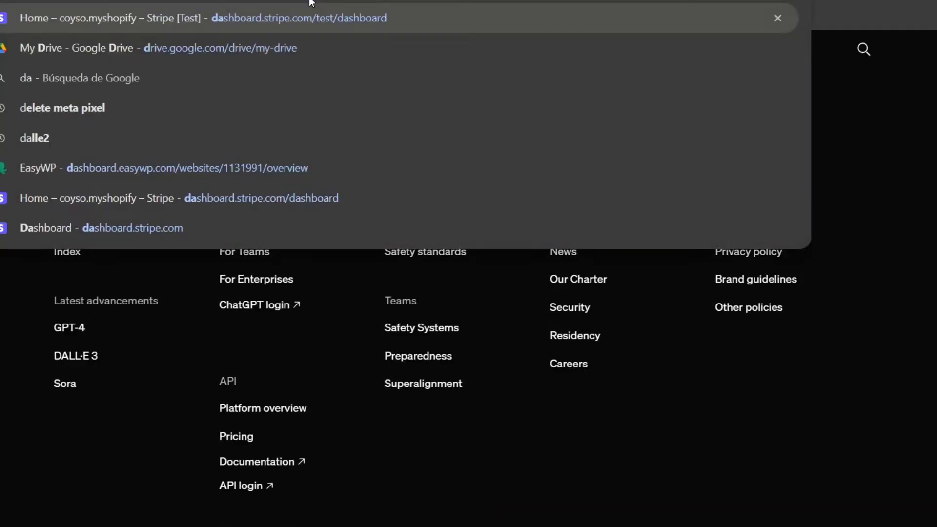
Open OpenAI's DALL·E 2 page, scroll to its demo, and go back to Canva
click(32, 138)
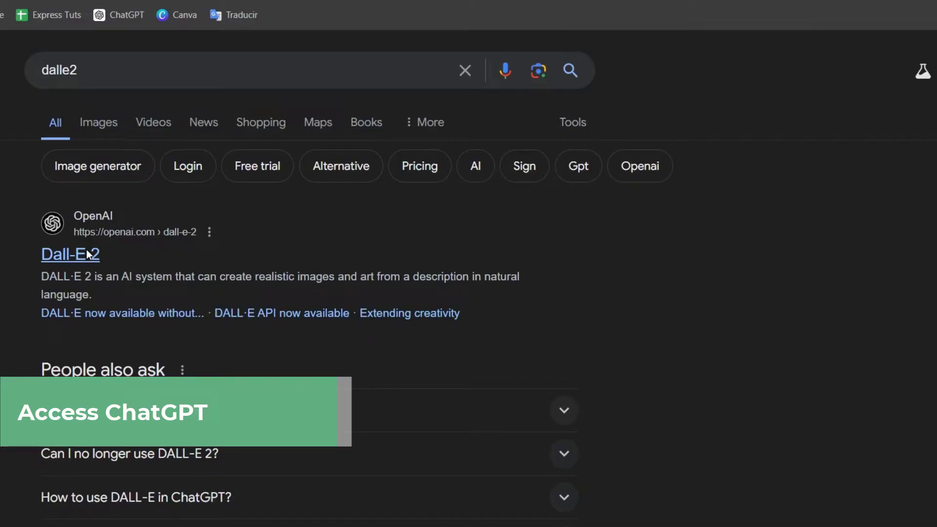
click(71, 254)
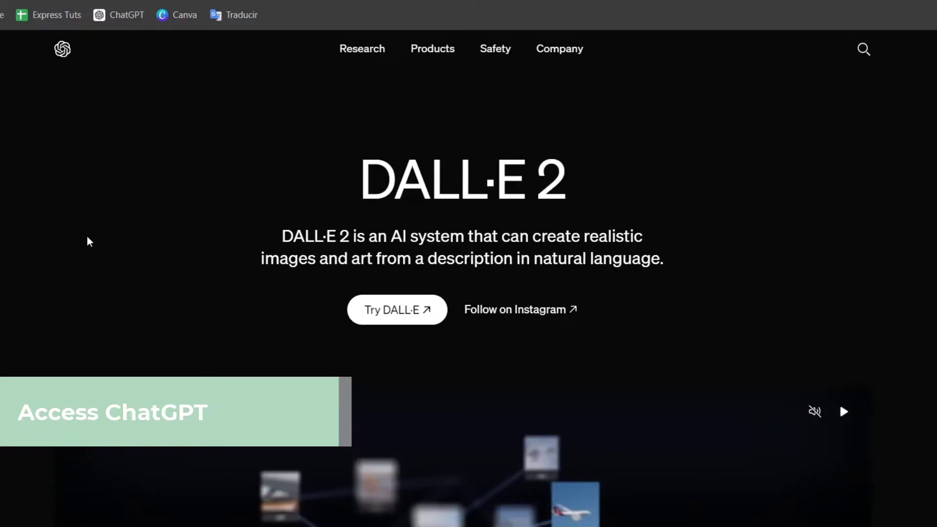
click(844, 412)
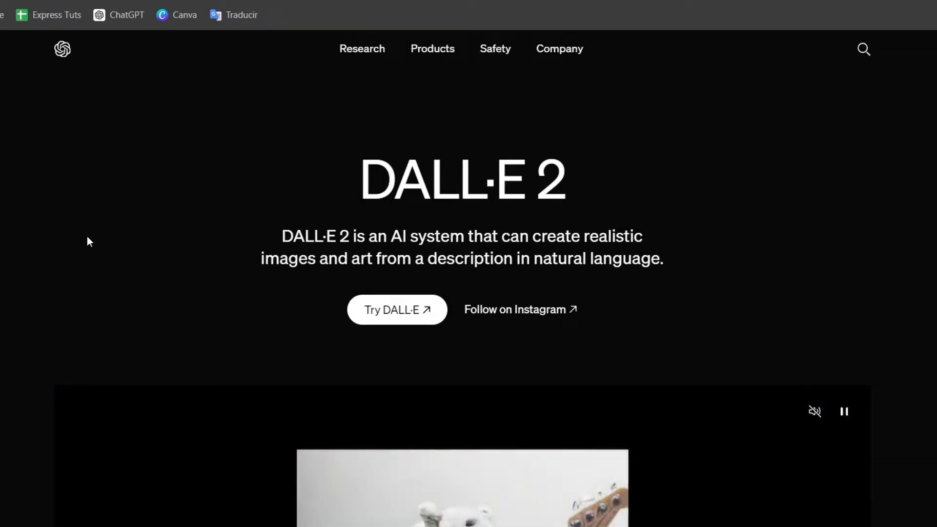
scroll(down, 3)
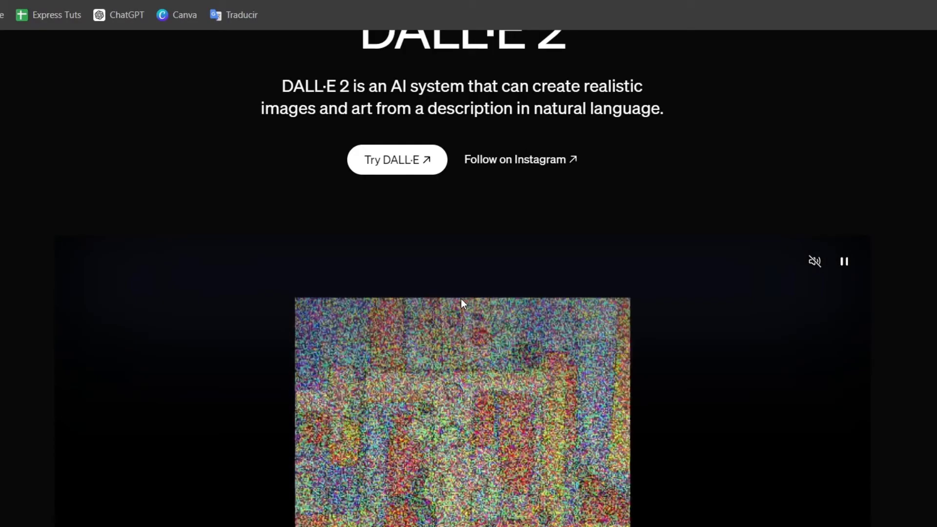
scroll(down, 3)
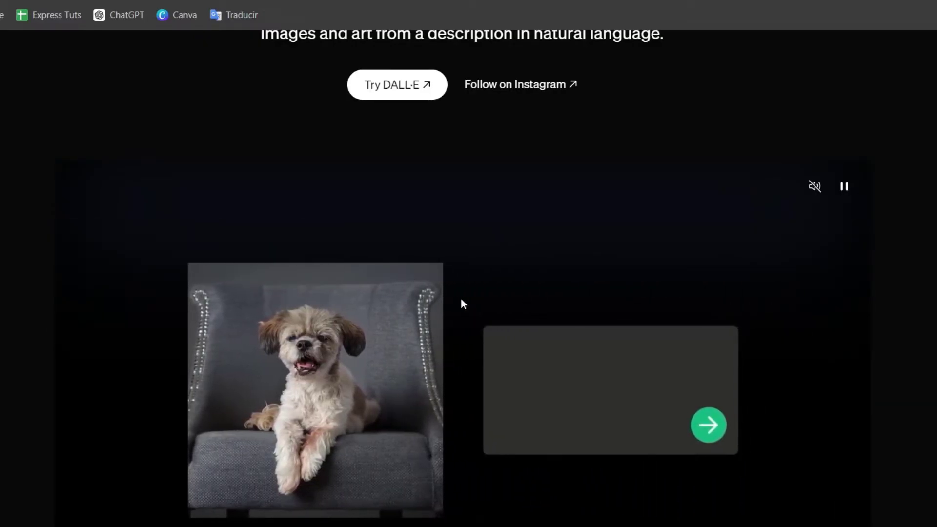
text(cute cat)
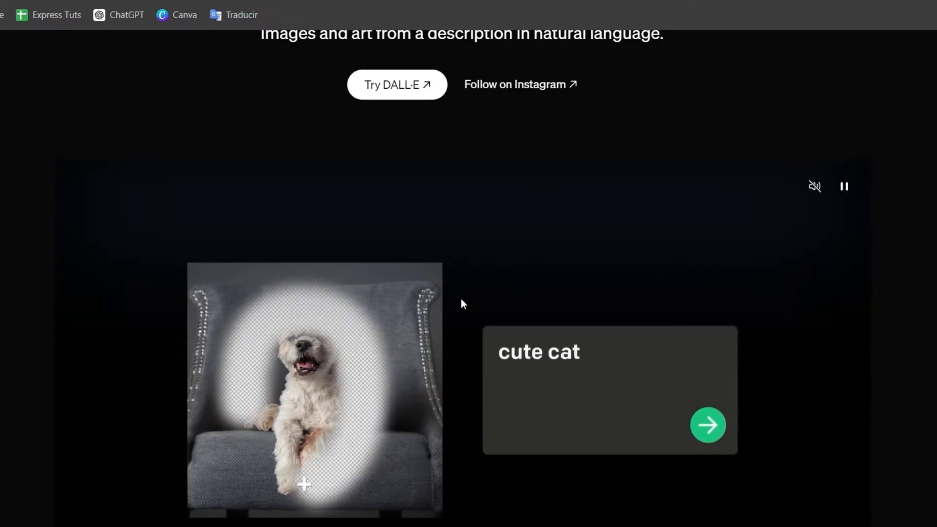
click(708, 426)
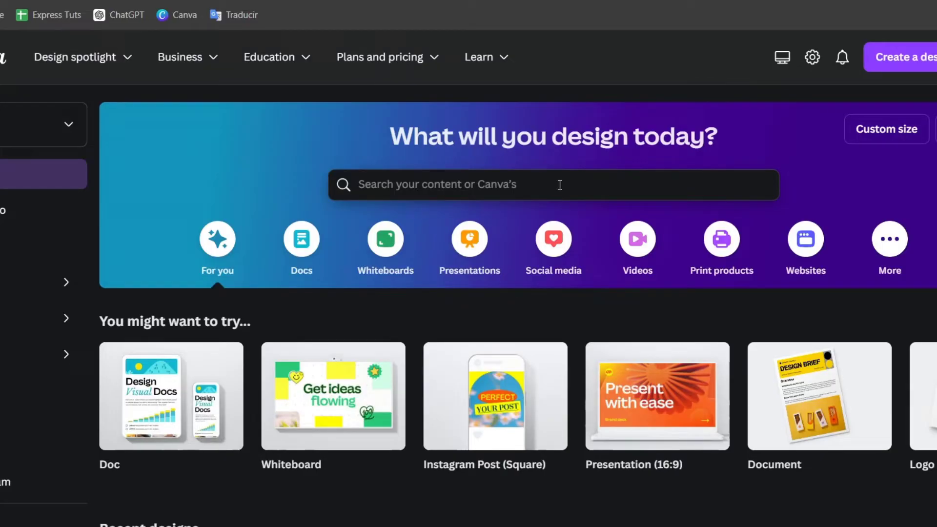
Scroll Canva's home page, then open ChatGPT from the bookmarks bar
scroll(down, 3)
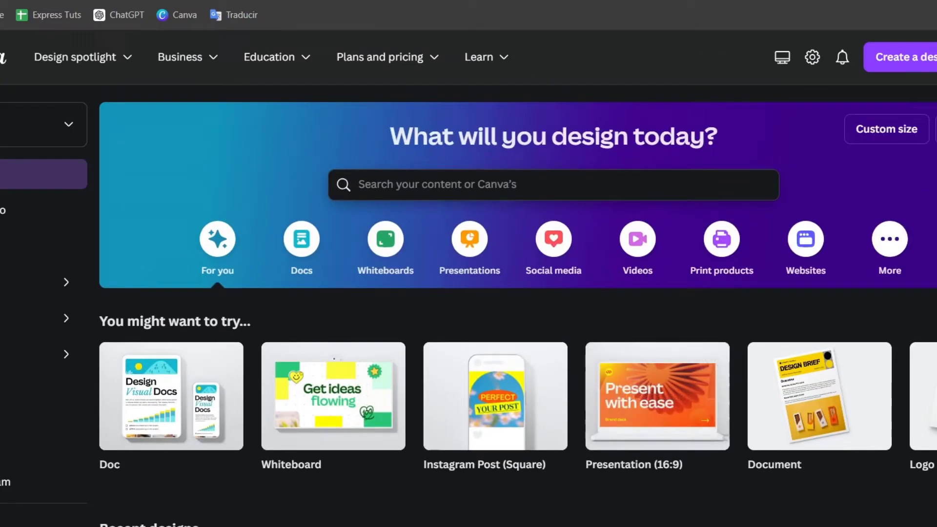
click(118, 15)
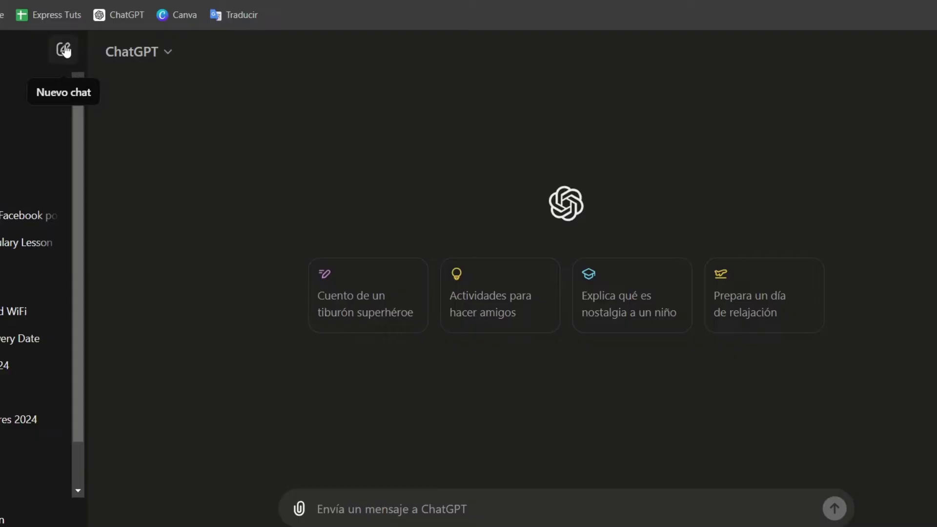
In a new chat, send a Canva Pro request for paper-mouse animated video prompts
click(64, 51)
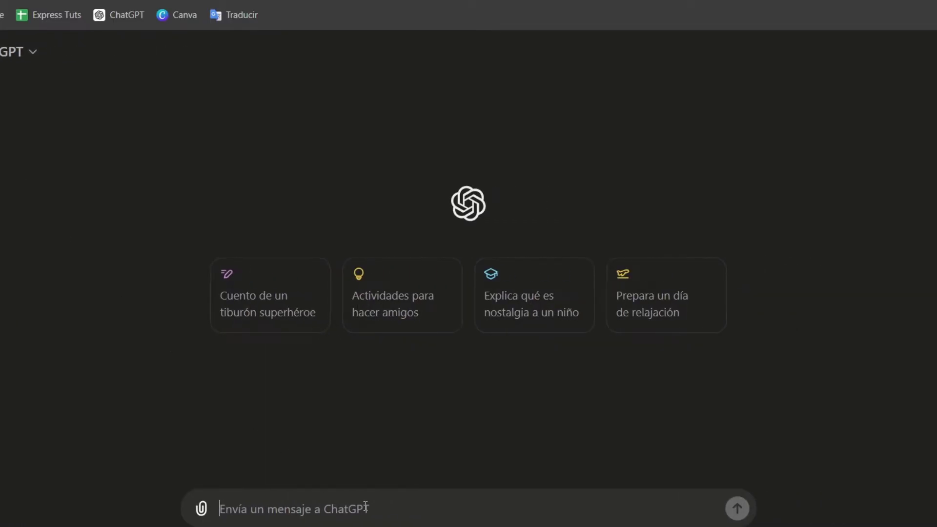
text(I have a C)
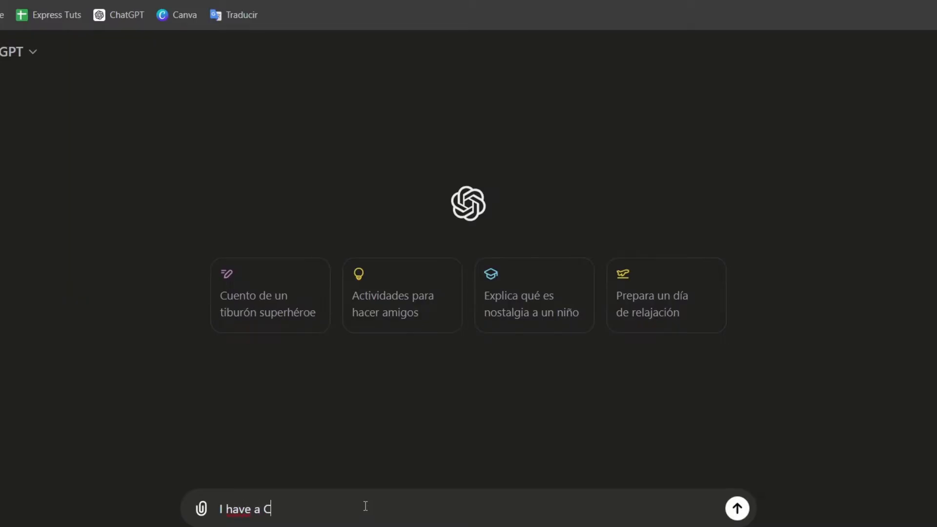
text(anva Pro account.)
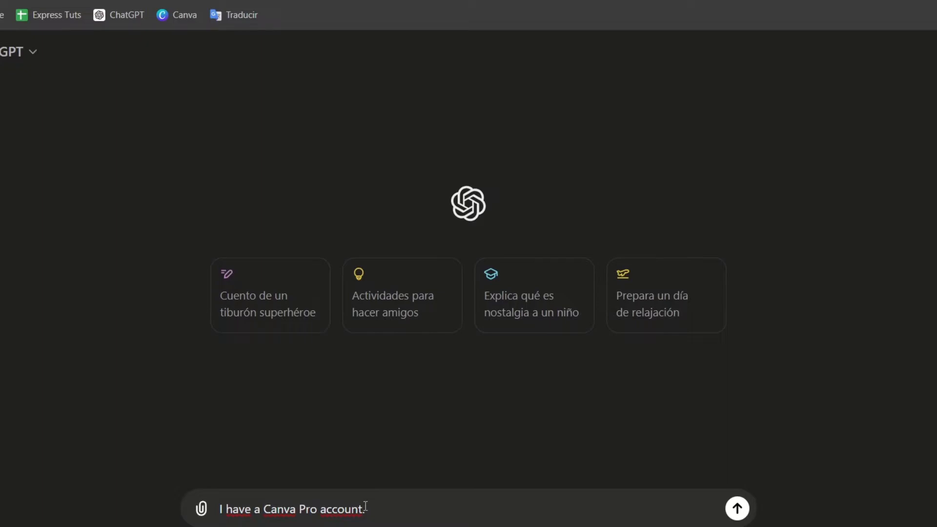
text(I want to create an animated video, so help me with the prompts)
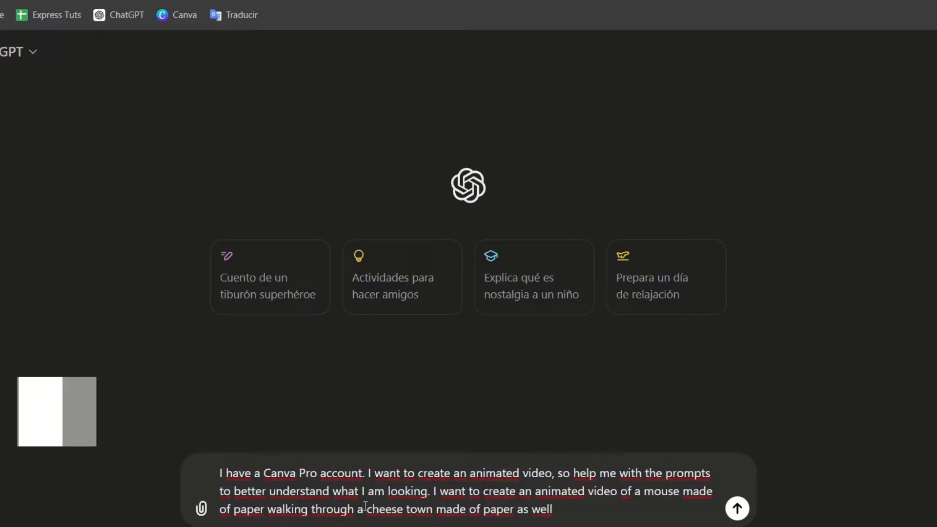
click(737, 509)
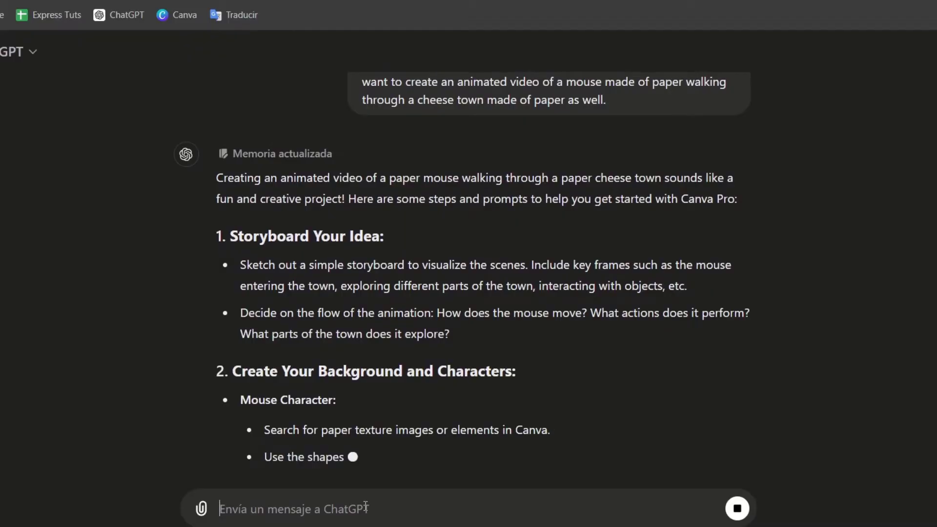
Scroll through ChatGPT's reply, highlighting the storyboard tip and mouse-walking prompt, then return to Canva
scroll(down, 3)
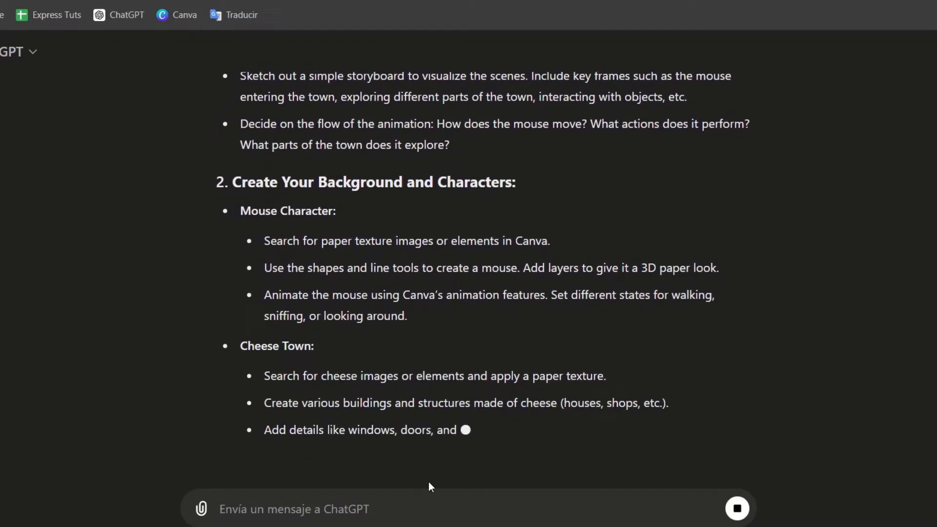
scroll(down, 3)
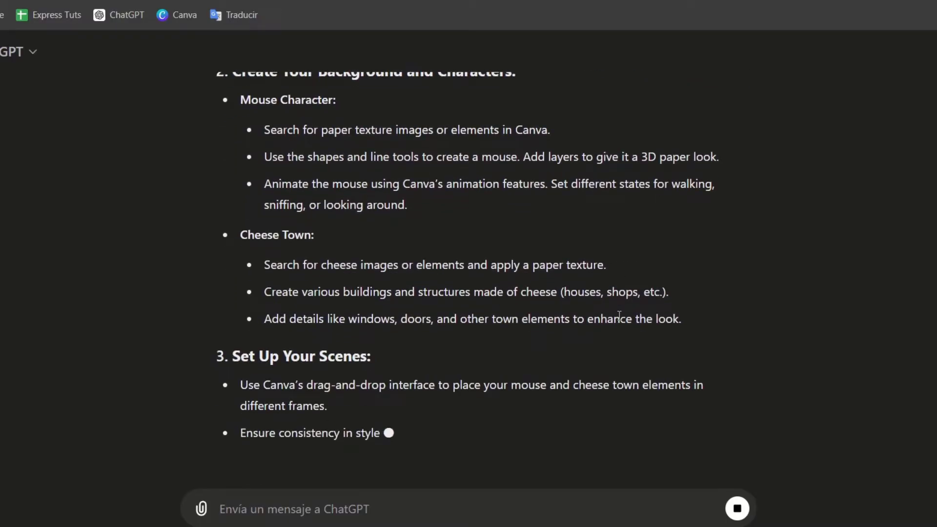
scroll(down, 3)
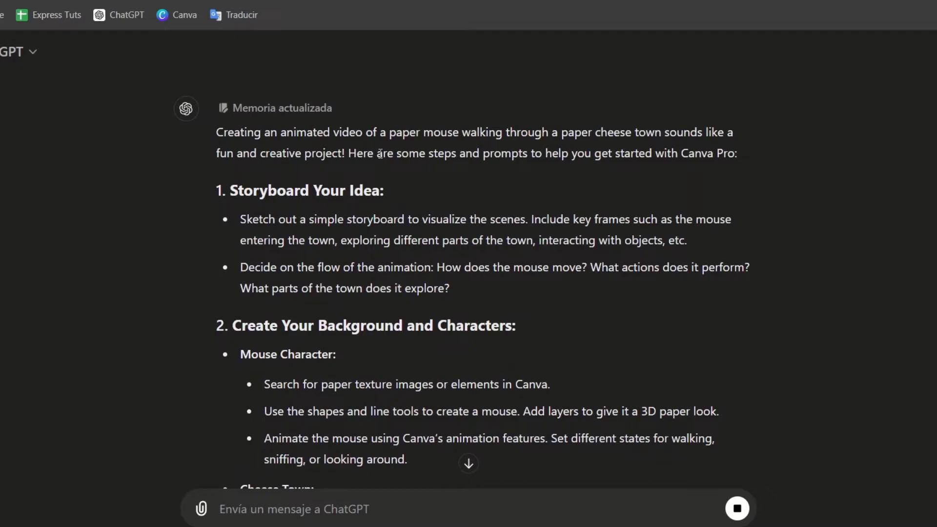
drag(344, 133, 675, 132)
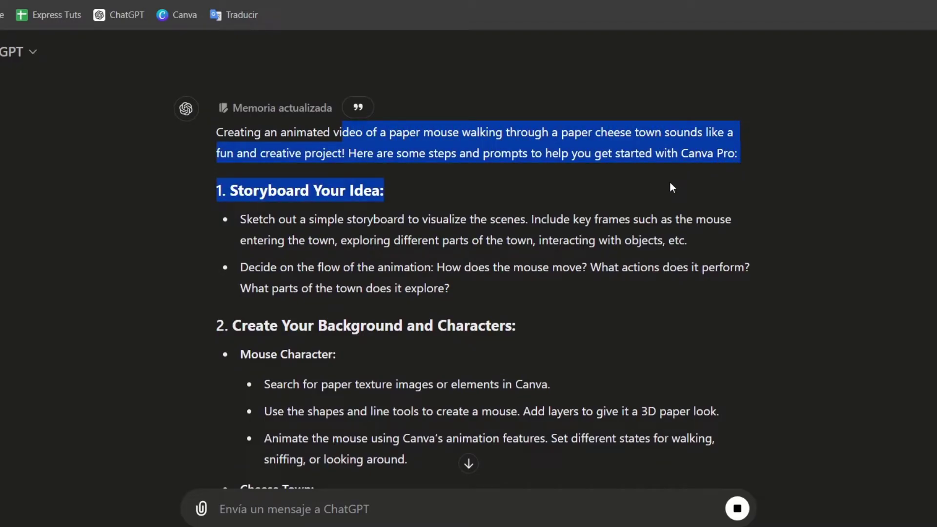
click(262, 207)
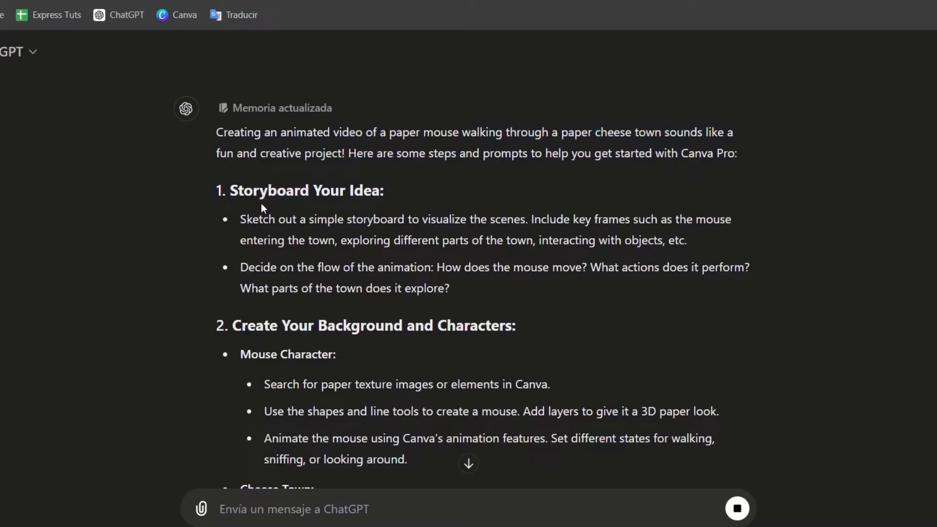
drag(240, 219, 344, 219)
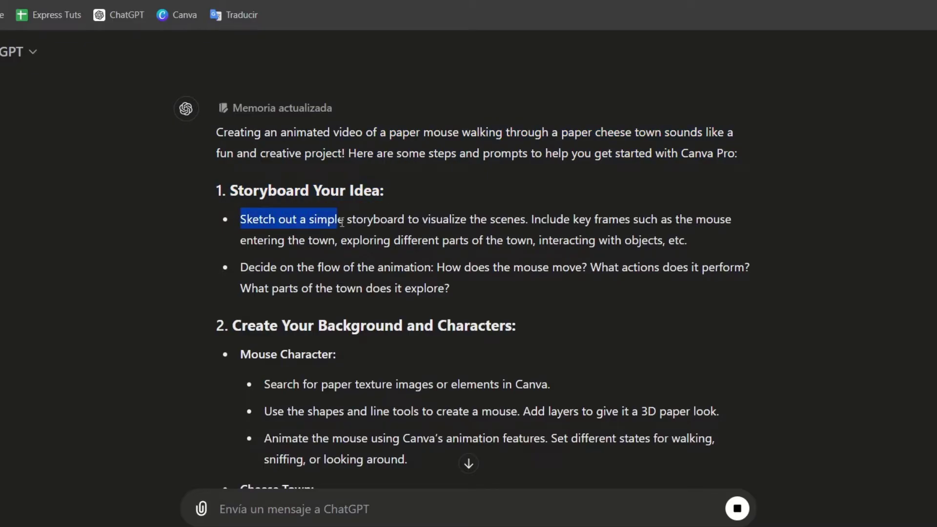
scroll(down, 3)
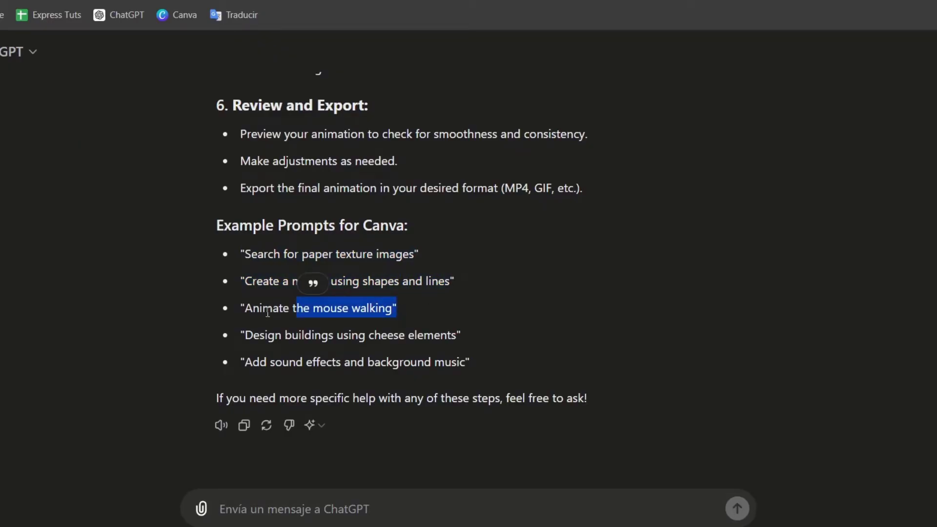
drag(254, 334, 460, 335)
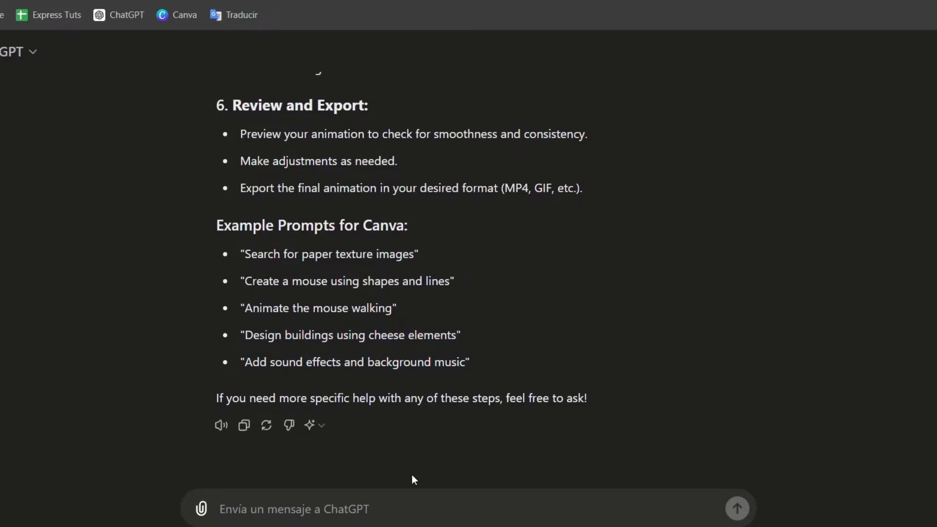
click(176, 15)
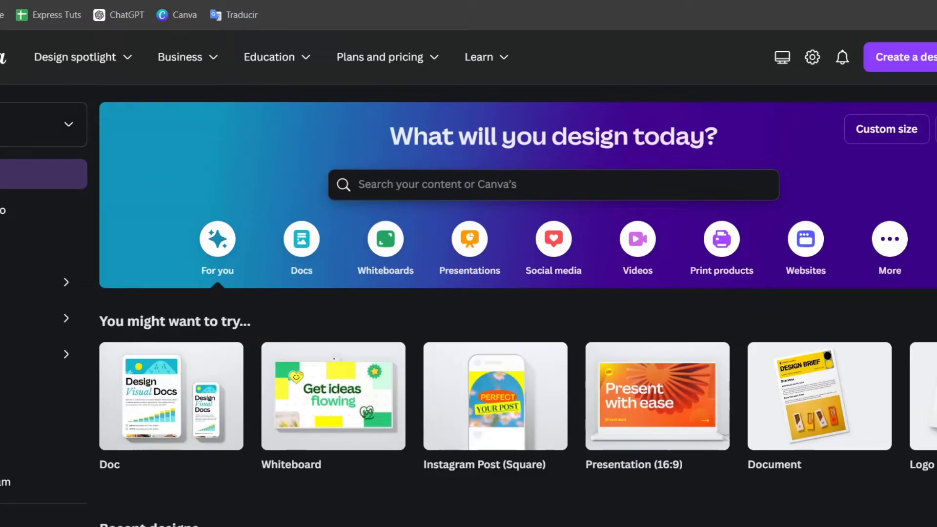
Browse Canva's AI-powered apps category, then search the apps for 'video'
click(380, 57)
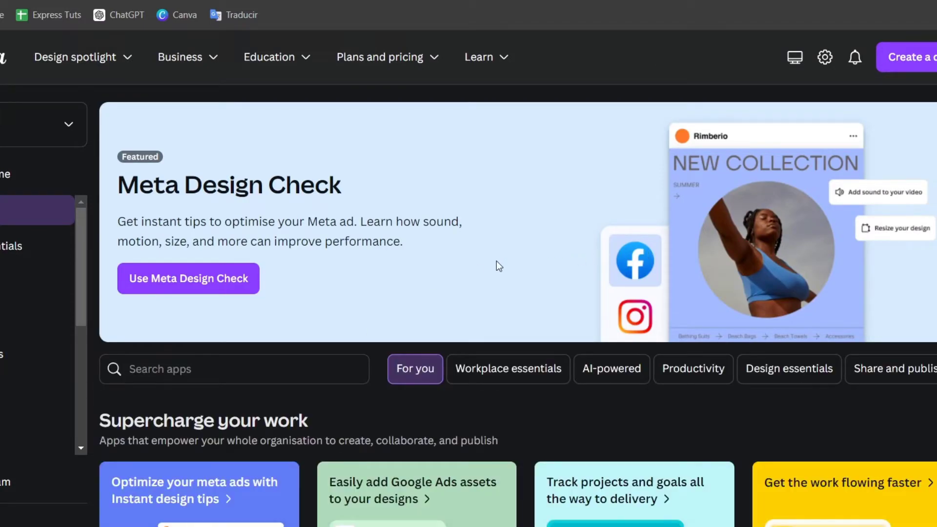
click(611, 369)
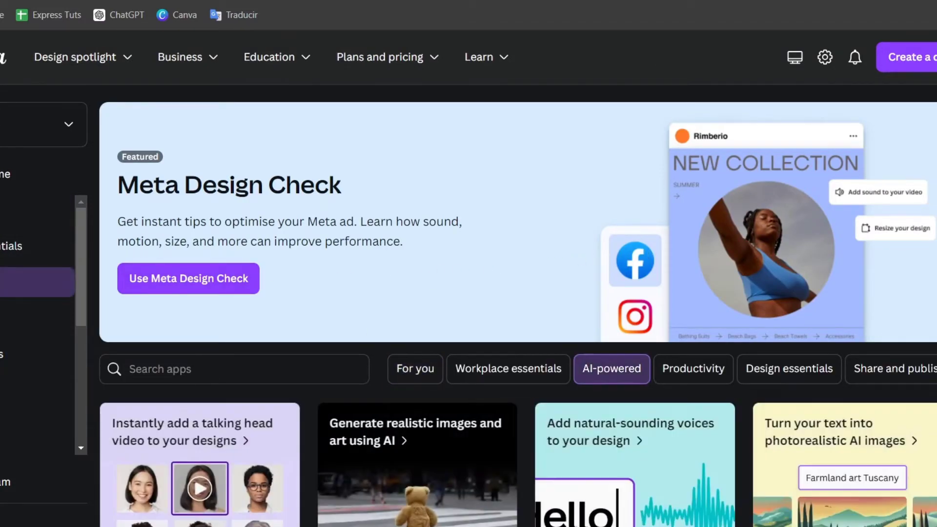
scroll(down, 3)
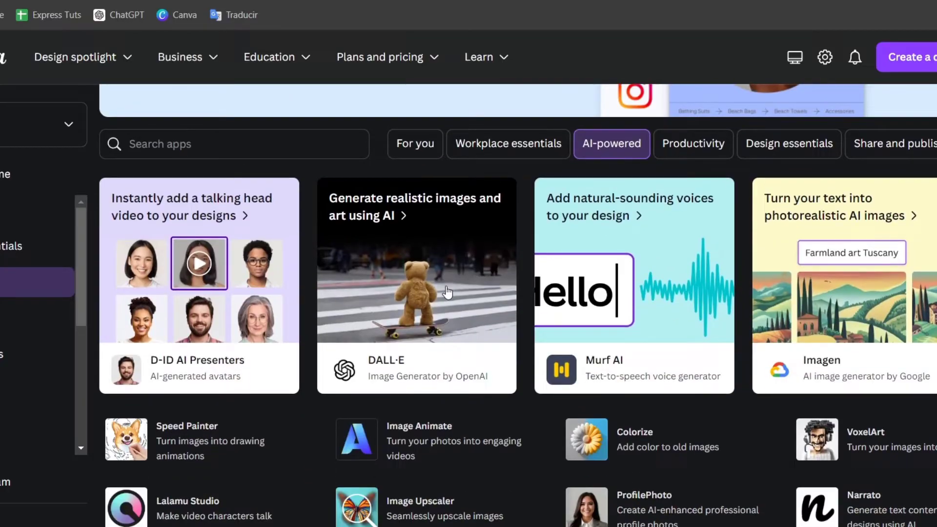
scroll(down, 3)
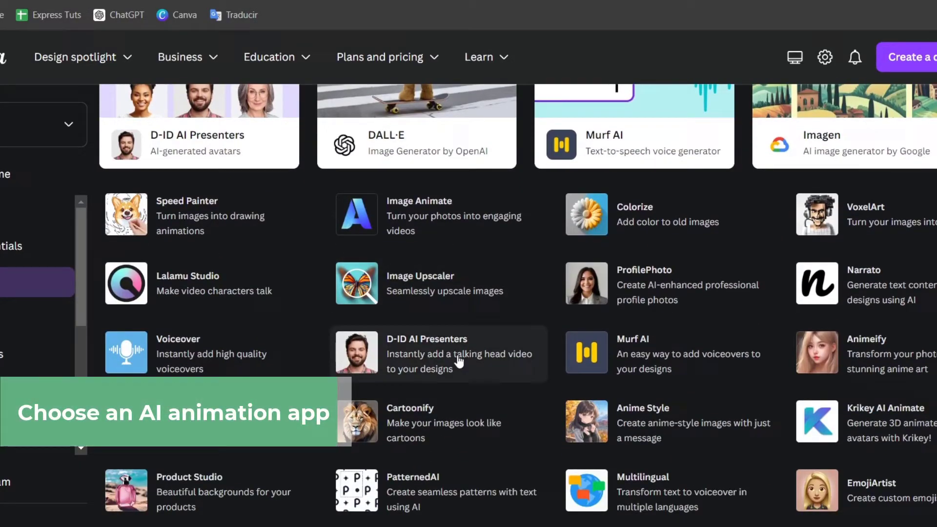
scroll(down, 3)
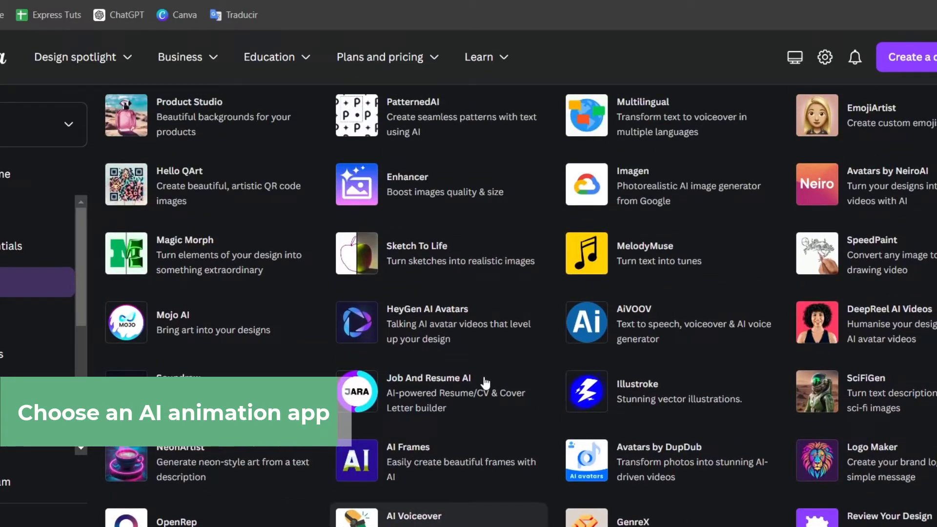
scroll(up, 3)
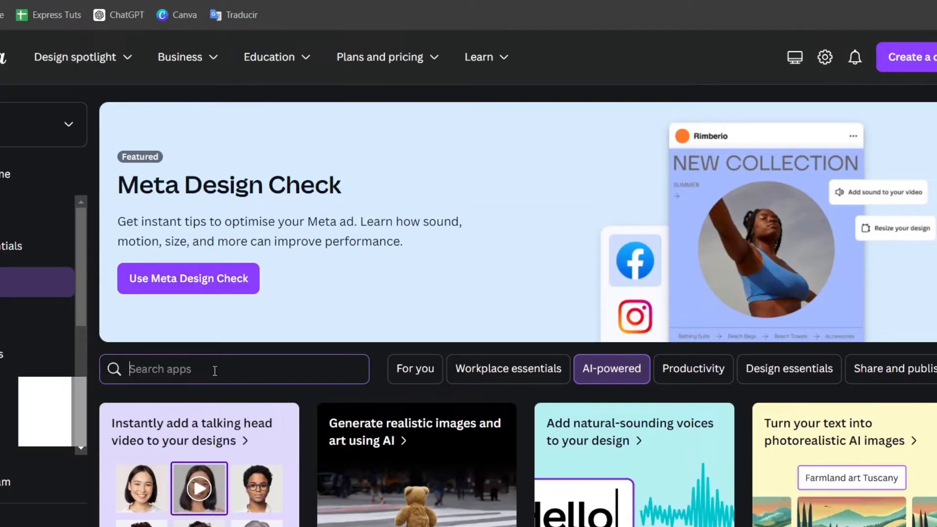
text(video)
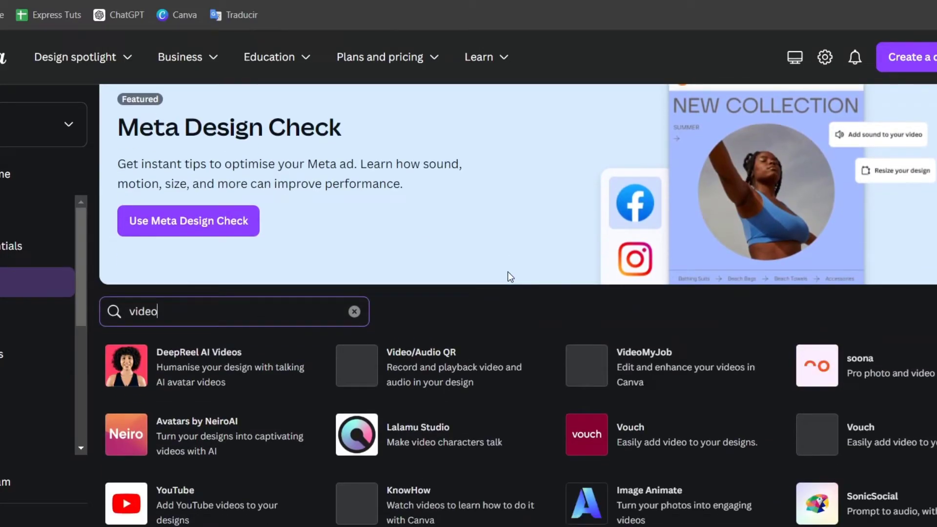
scroll(down, 3)
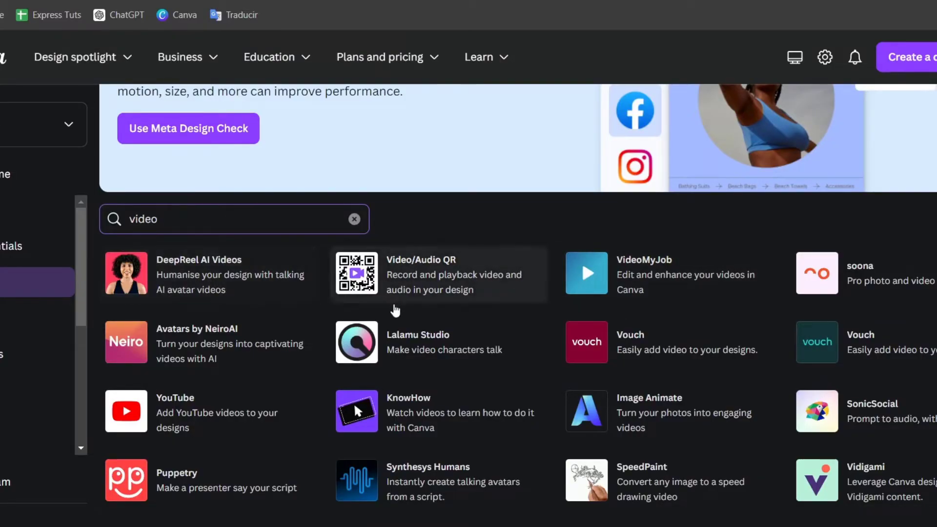
Open Image Animate's details and start a Custom size design, entering 1 as a dimension
click(586, 411)
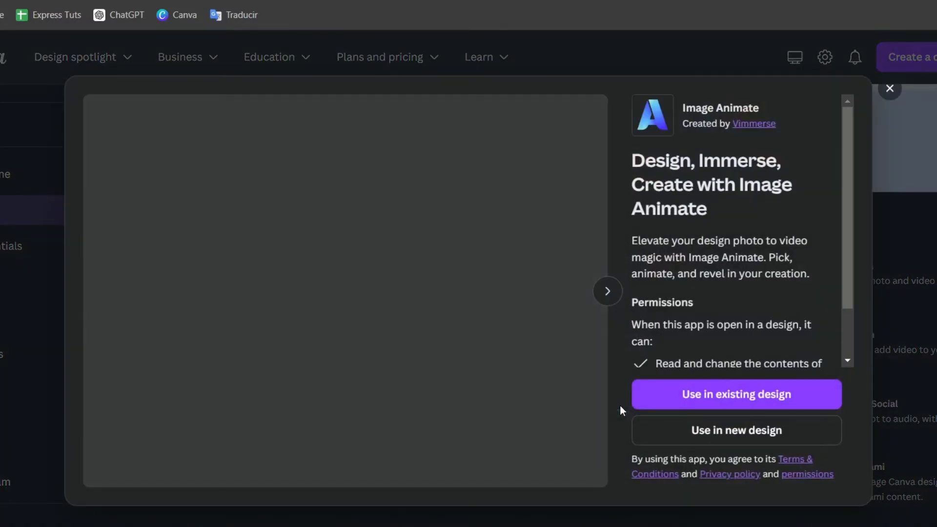
mouse_move(757, 431)
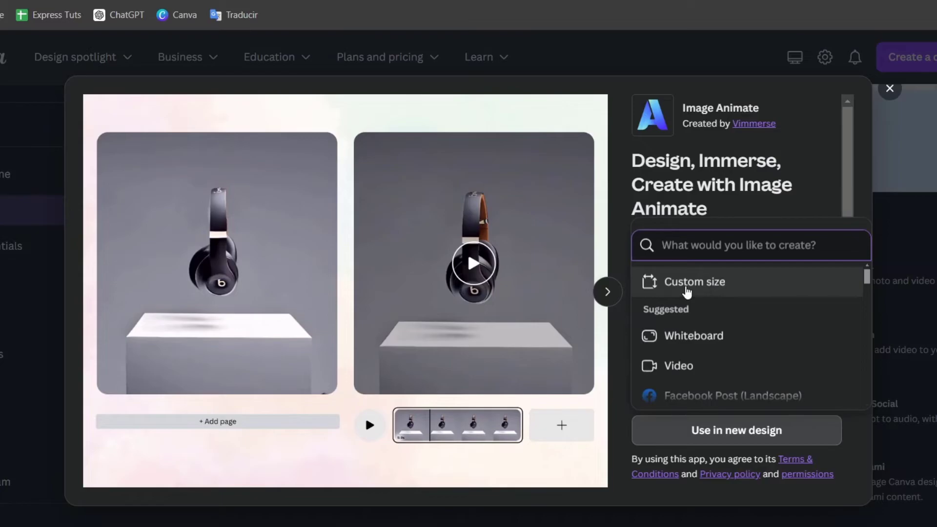
click(694, 282)
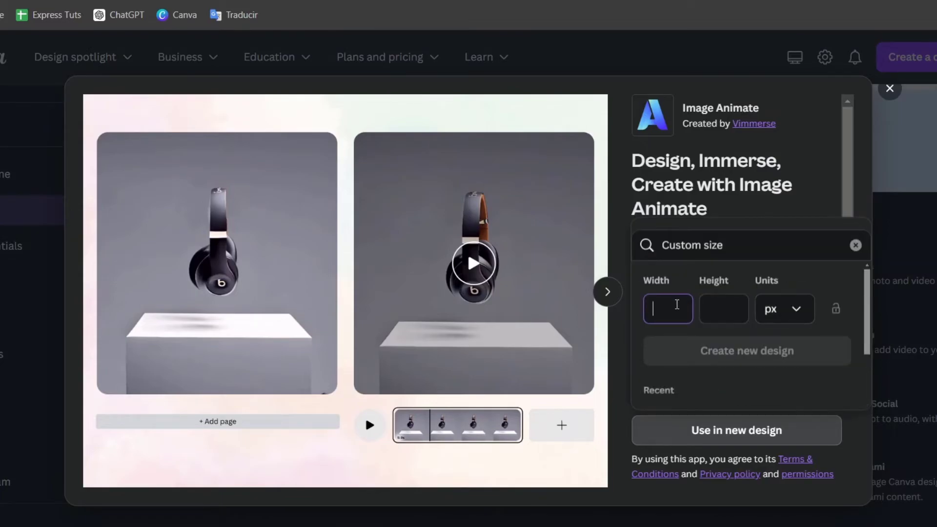
text(1)
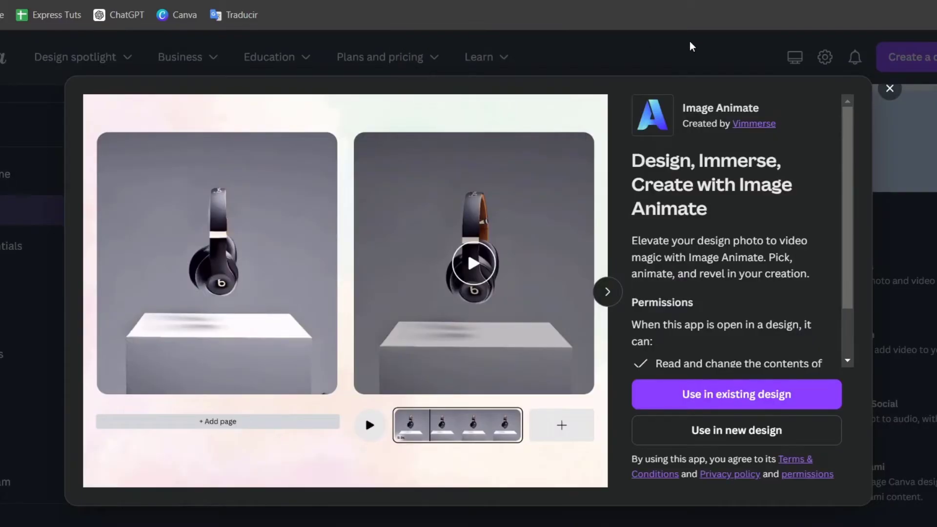
click(891, 88)
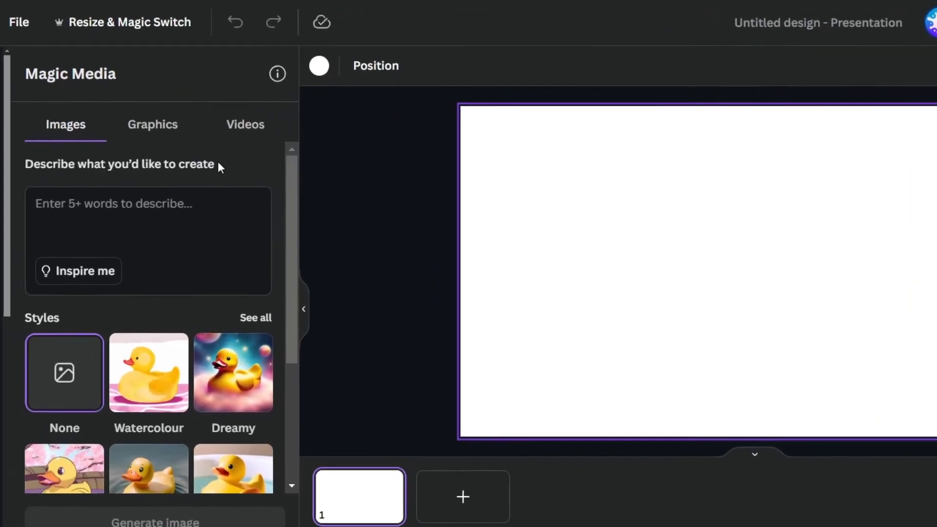
In Magic Media Images, type 'a mouse made of paper, walking around a cheese town made of paper'
click(245, 124)
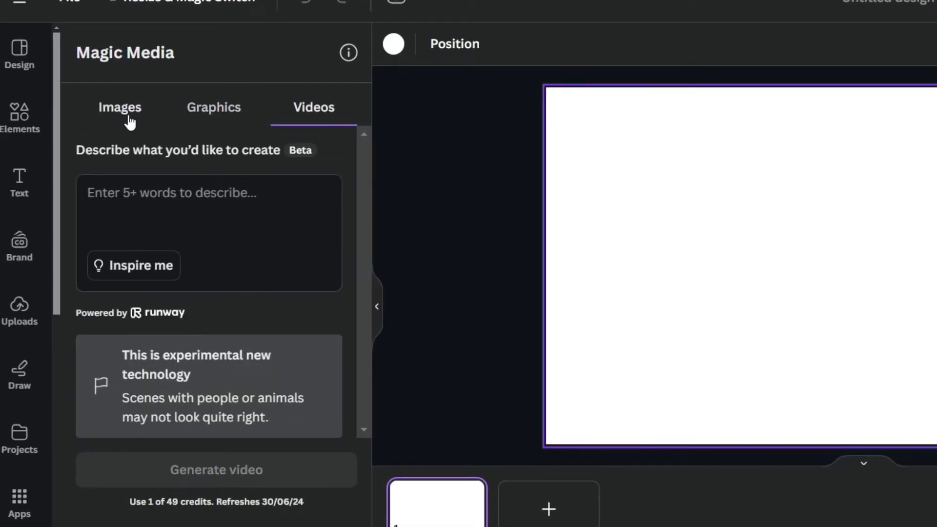
click(120, 107)
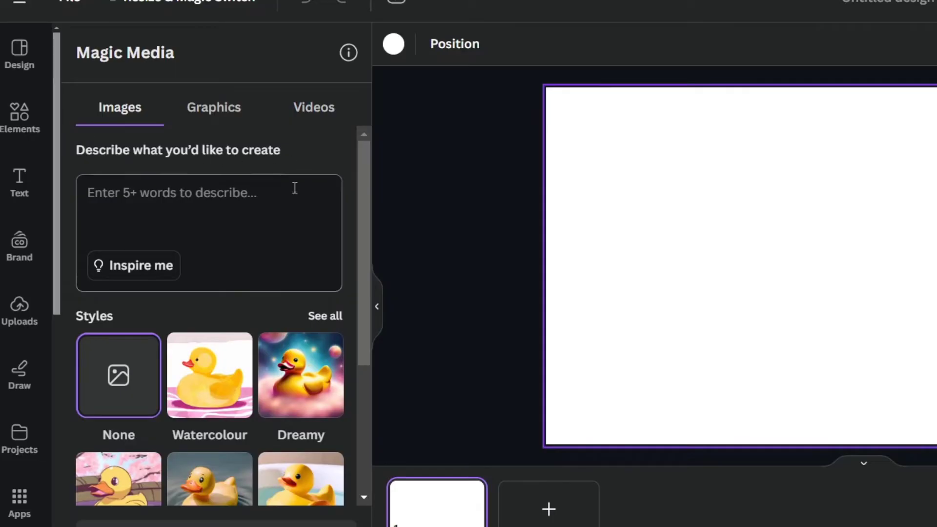
text(a)
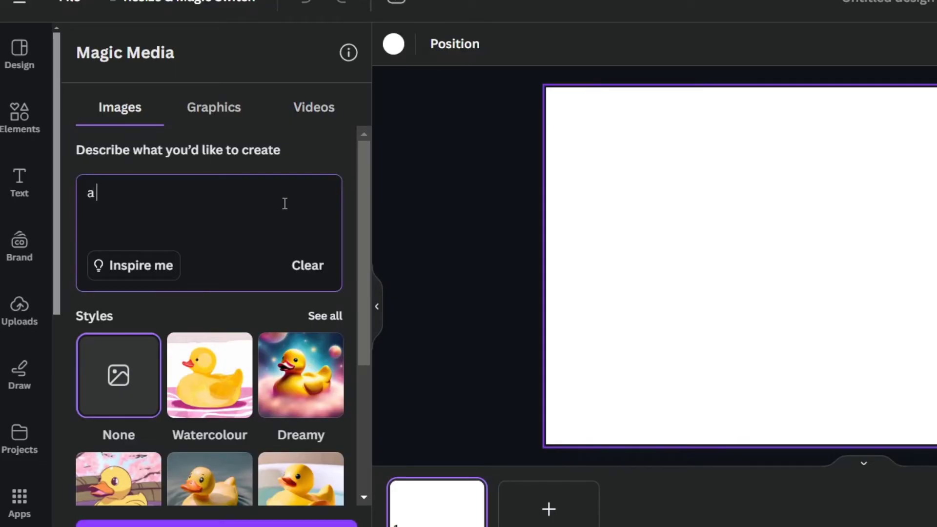
text(mouse made)
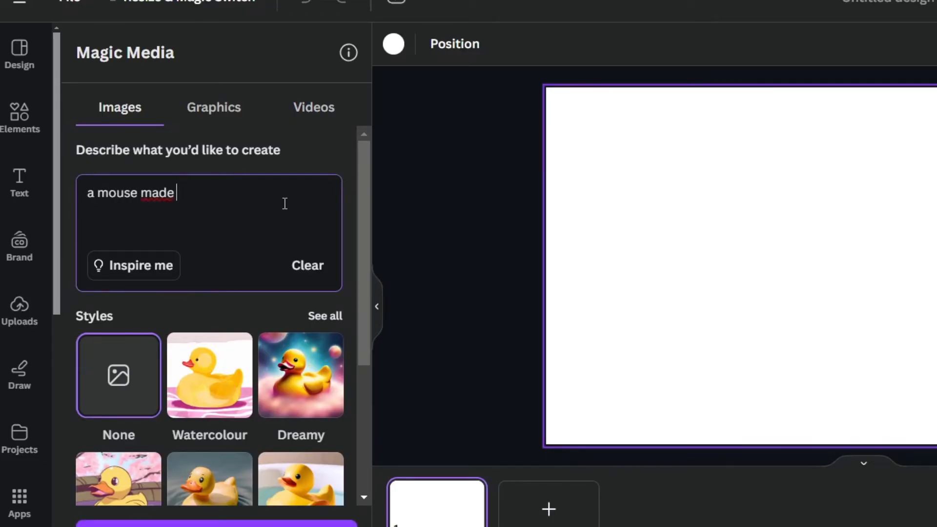
text(of a)
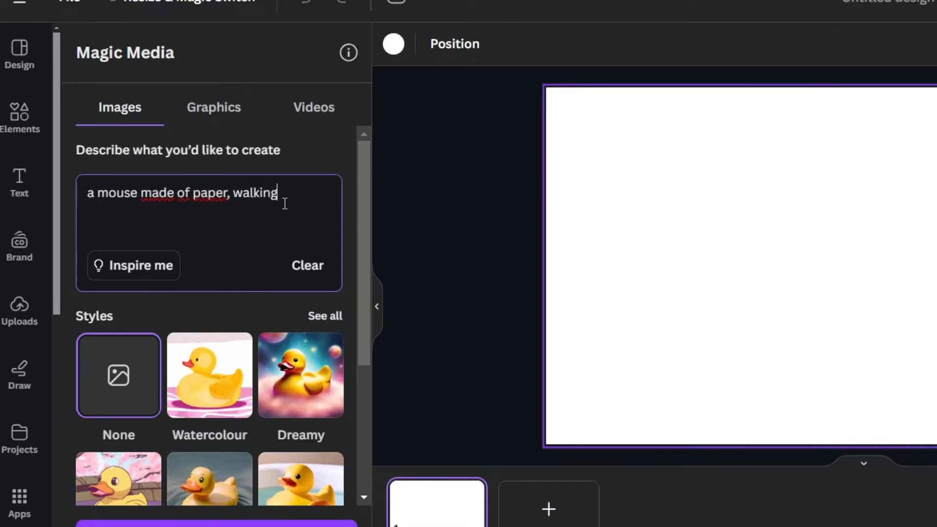
text(around a che)
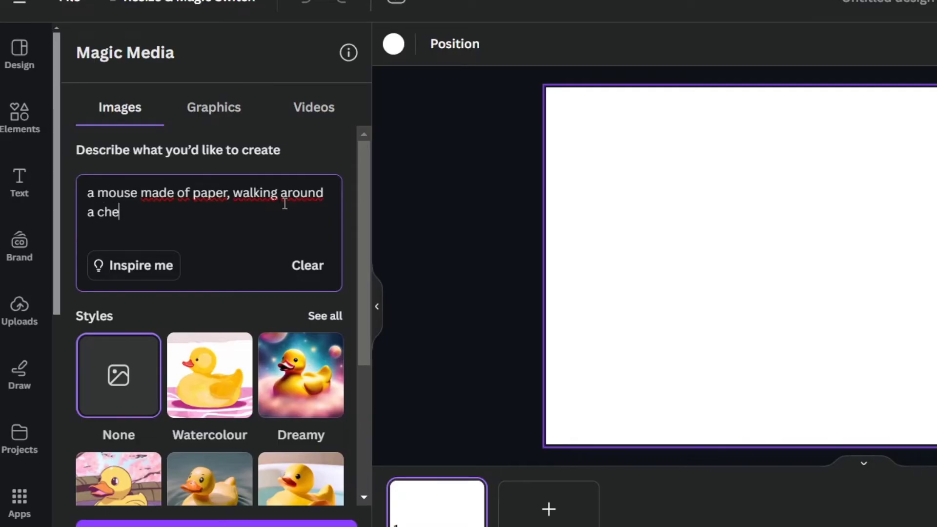
text(ese town)
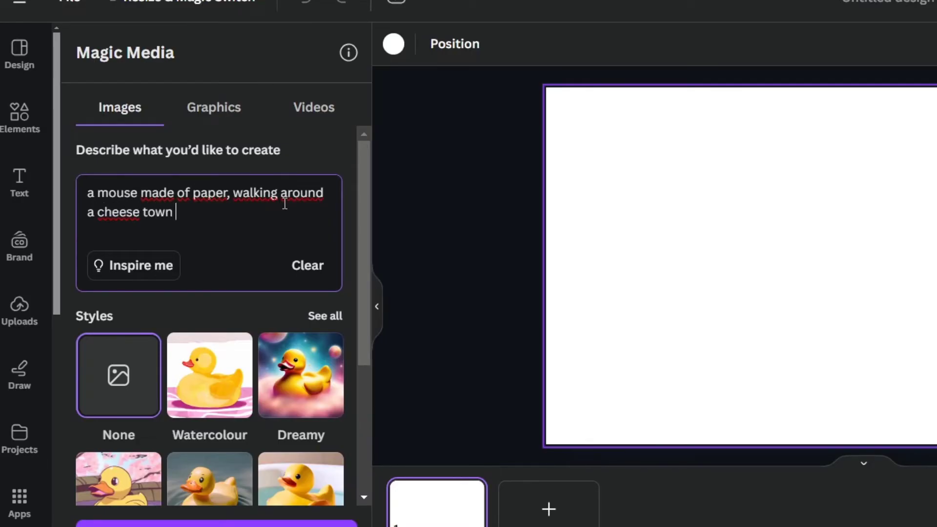
text(made of paper)
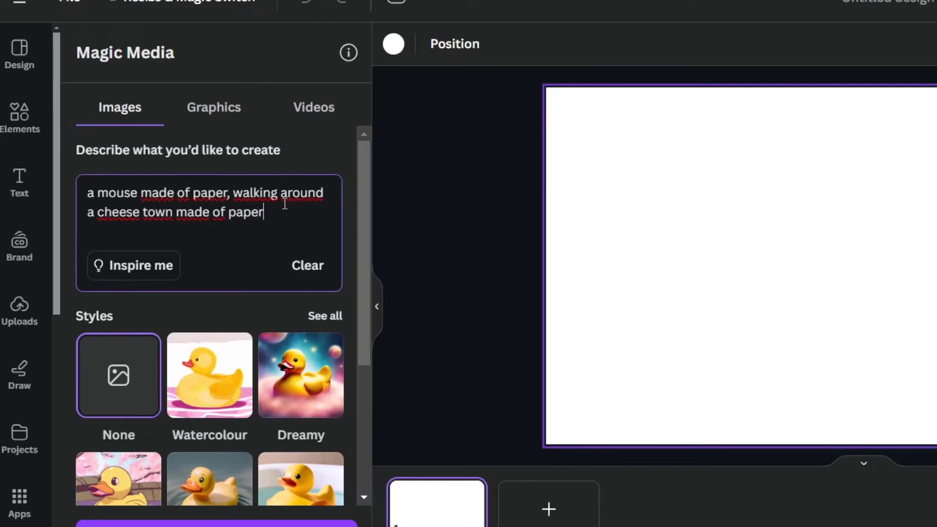
Open the full Magic Media Styles list and scroll through it to find Vibrant
click(325, 316)
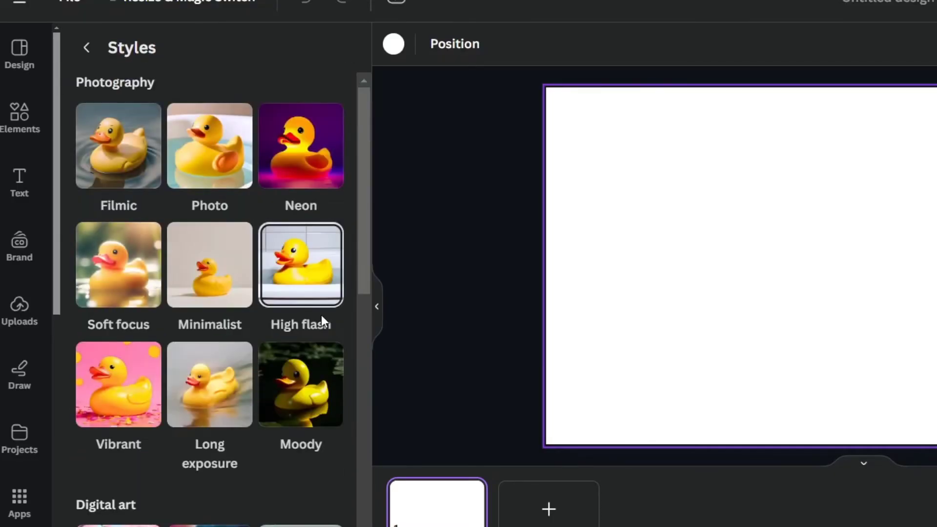
mouse_move(331, 195)
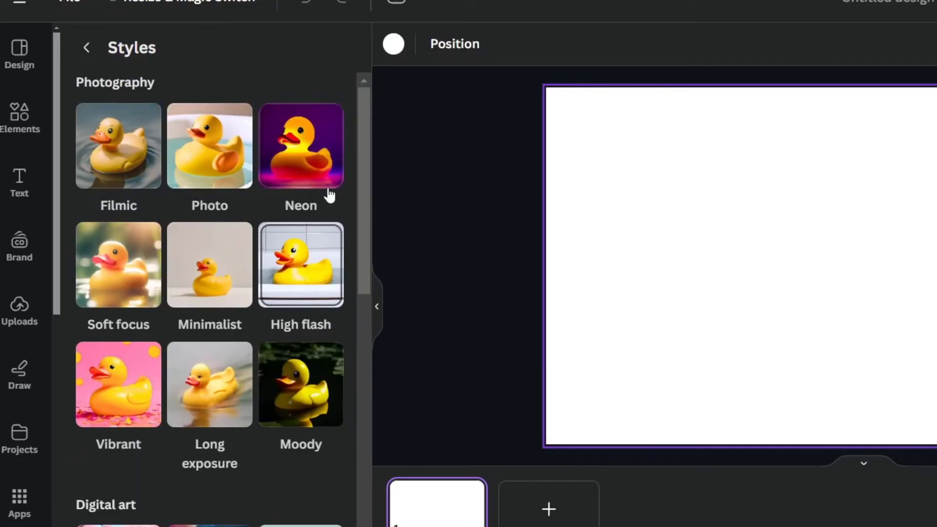
mouse_move(280, 248)
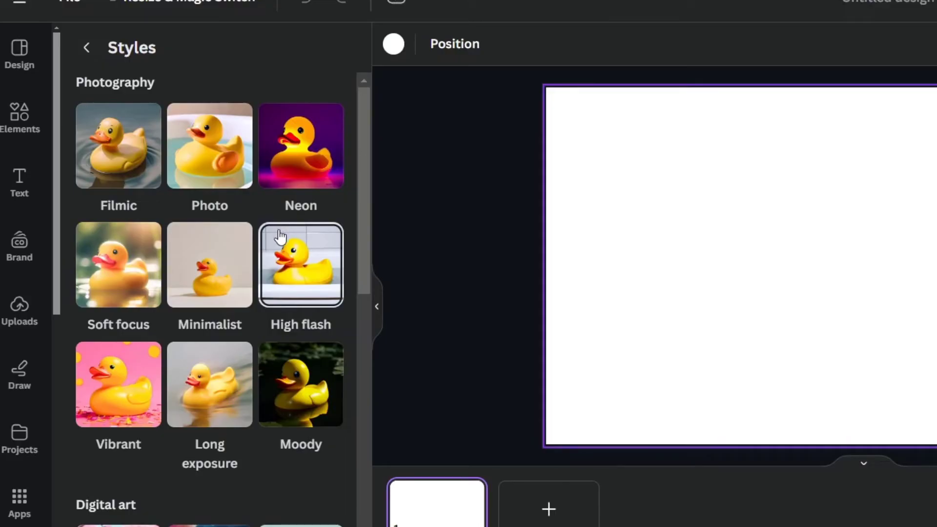
scroll(down, 3)
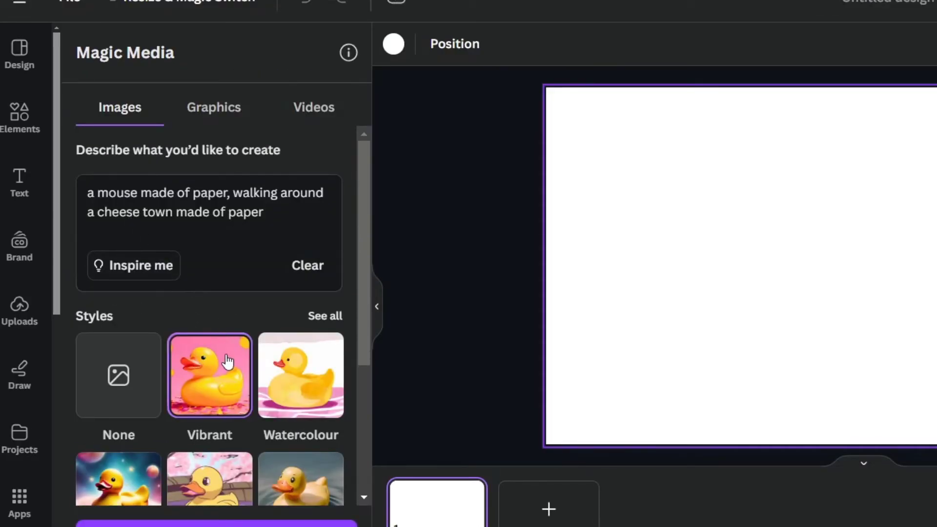
scroll(down, 3)
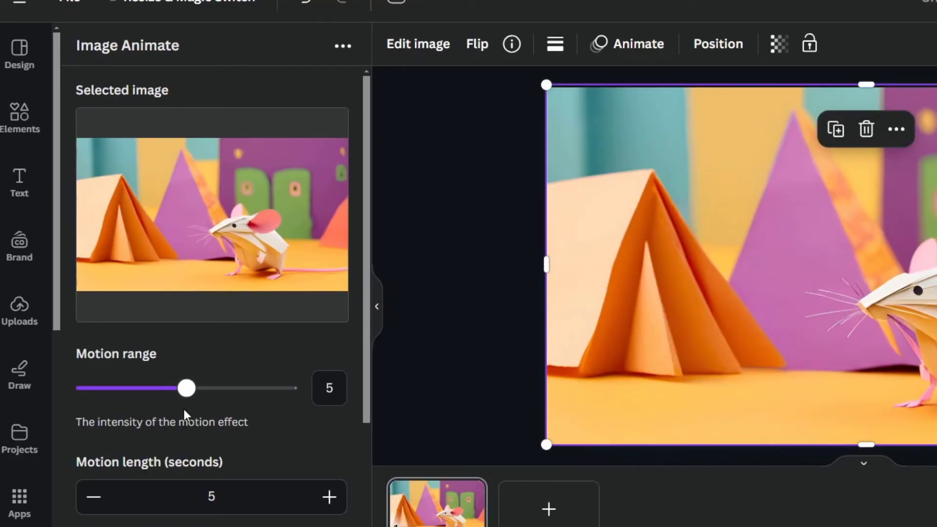
Generate a paper-mouse animation at motion range 7, then leave the result
drag(187, 388, 210, 388)
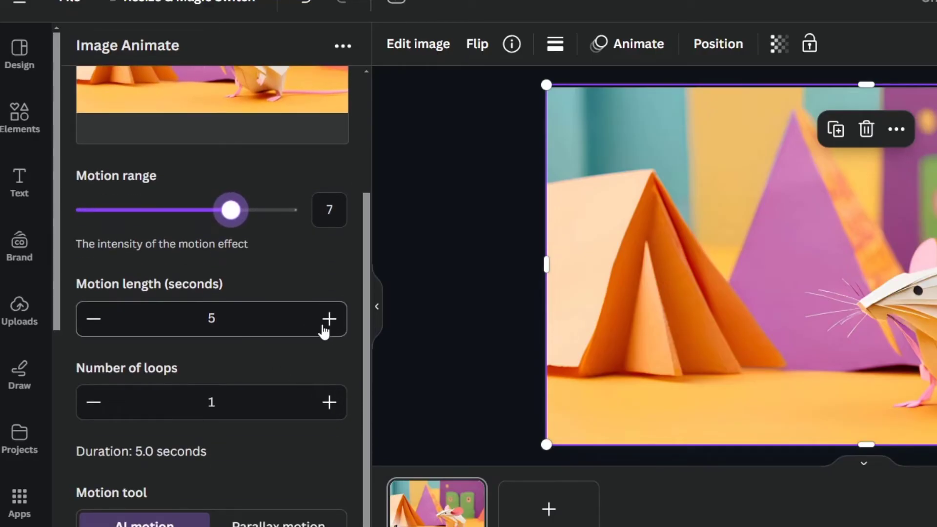
click(329, 319)
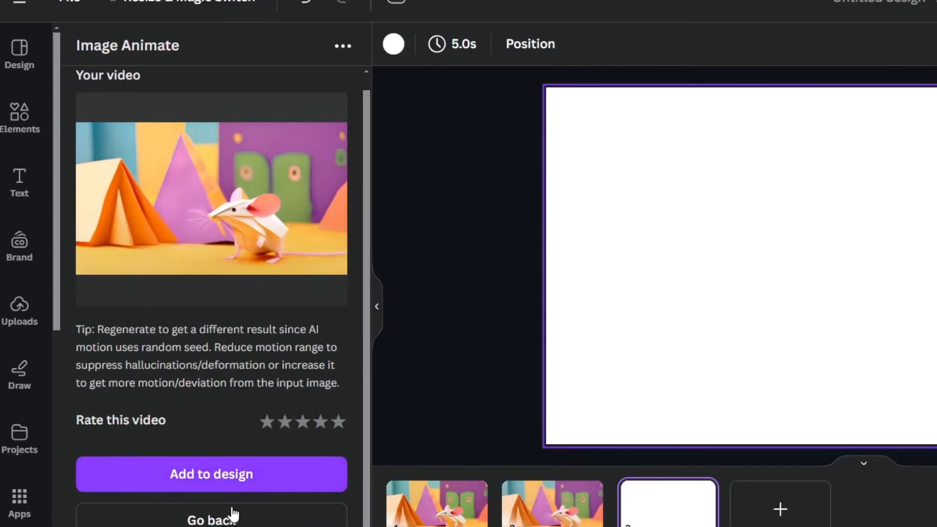
click(211, 520)
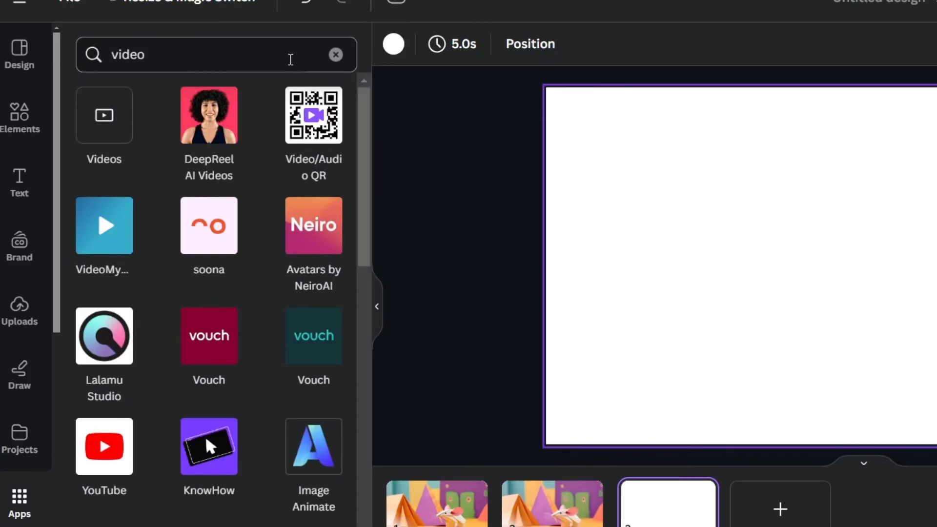
Clear the app search and launch the Magic Media generator
click(336, 55)
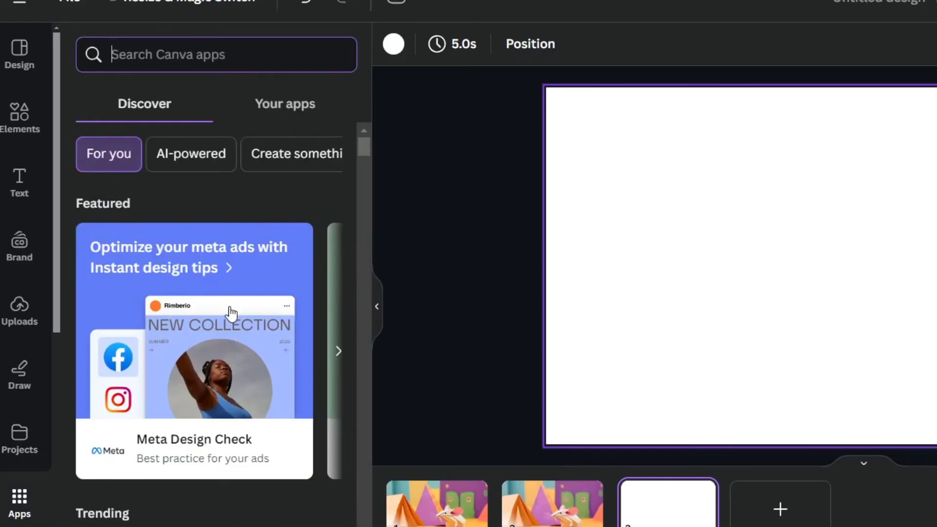
click(339, 352)
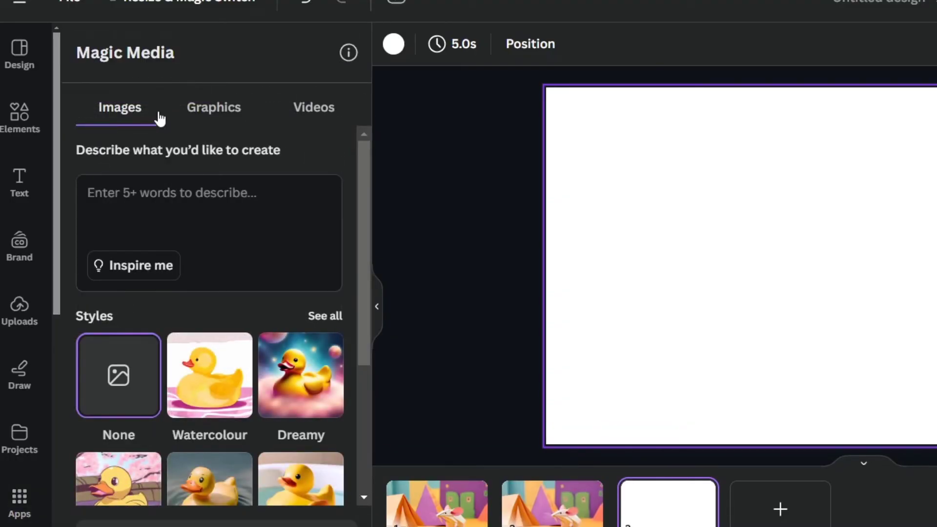
Generate a Magic Media video of a paper mouse walking through a paper cheese city
click(314, 107)
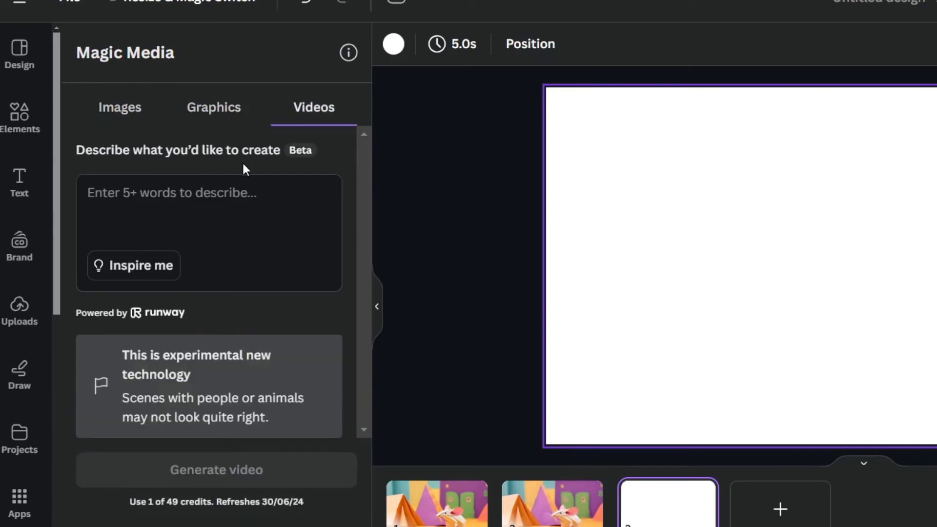
click(179, 203)
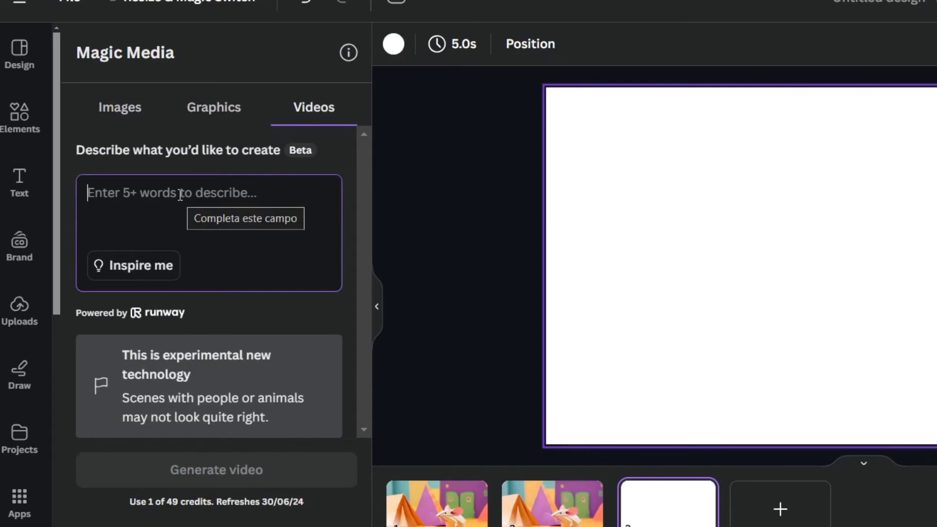
text(a mouse walking through a paper)
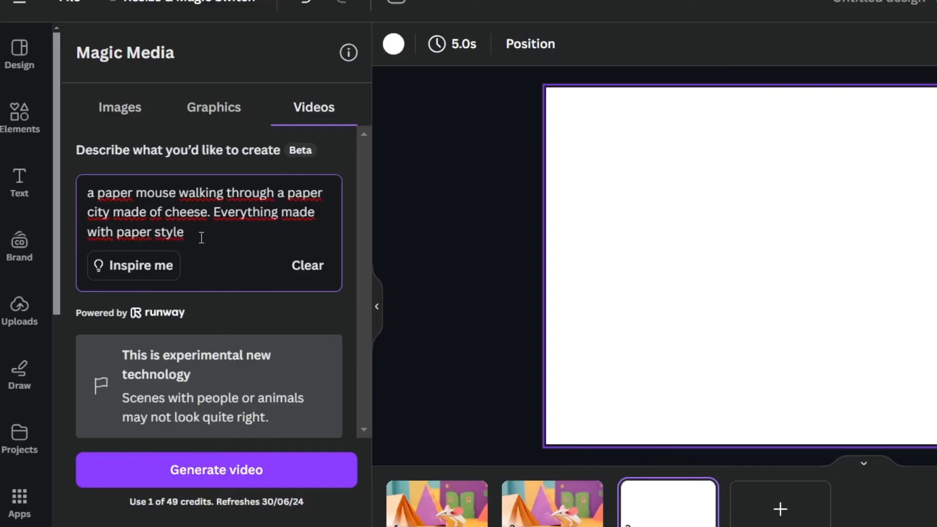
click(216, 470)
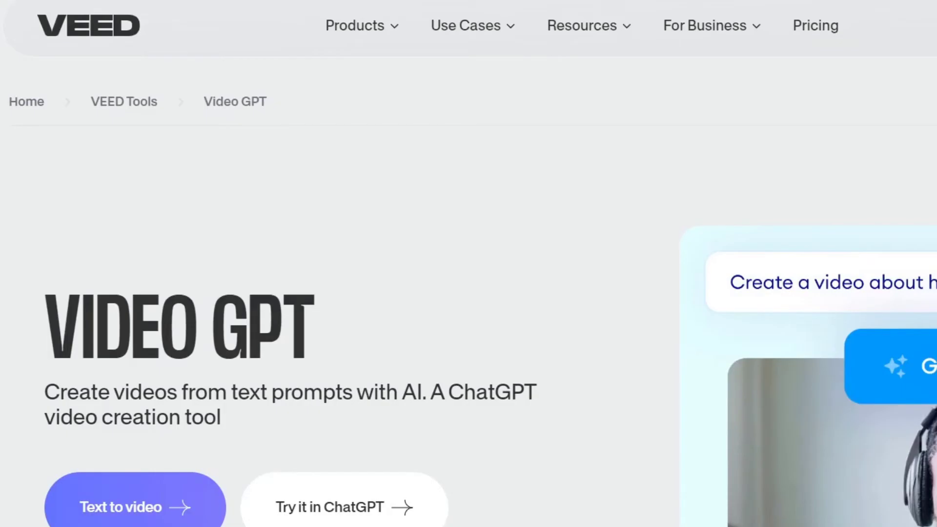
mouse_move(258, 25)
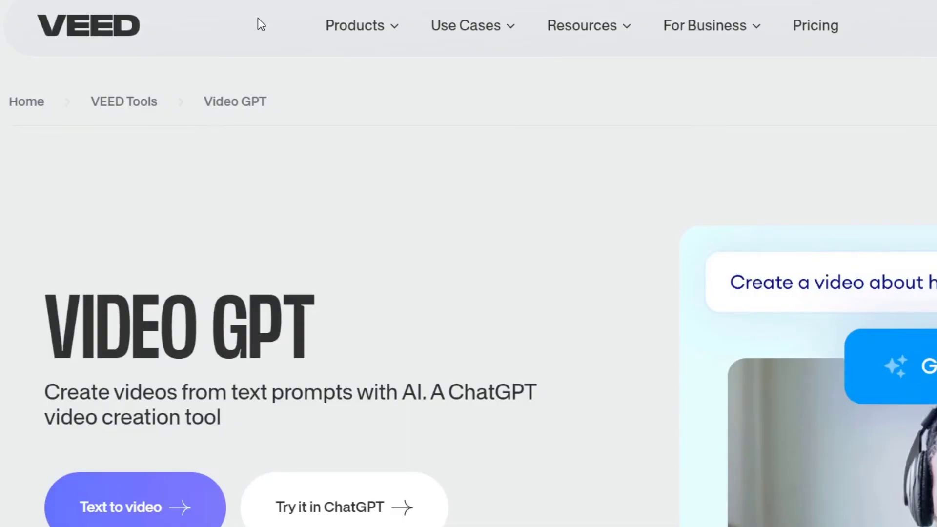
Scroll through VEED's Video GPT page to read about text-to-video generation
scroll(down, 3)
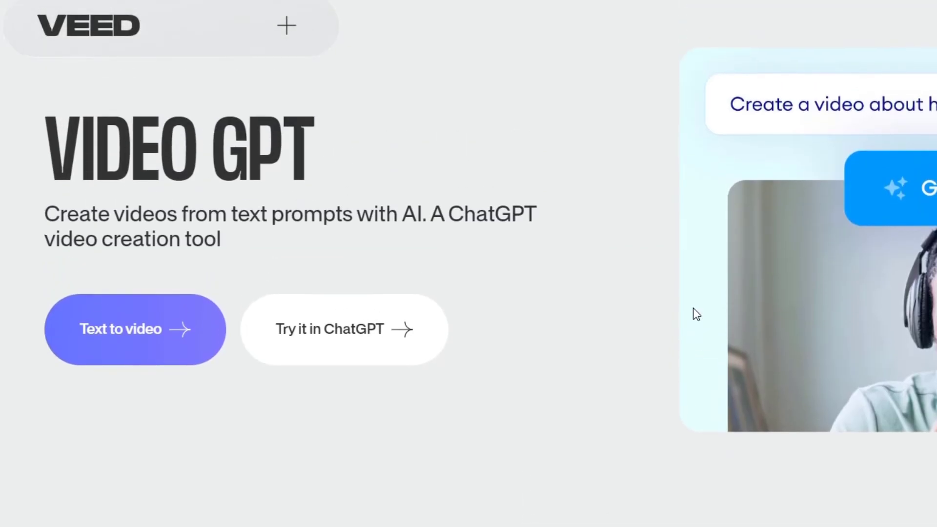
scroll(down, 3)
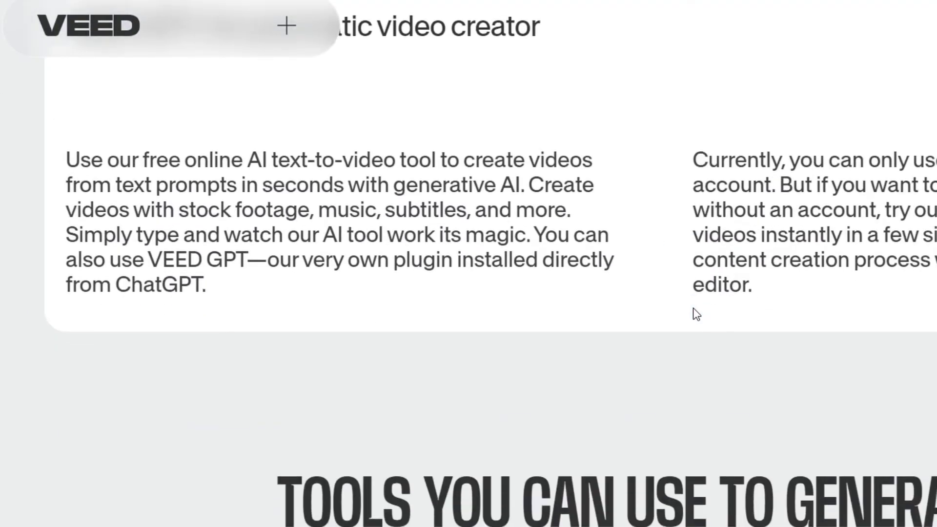
scroll(down, 3)
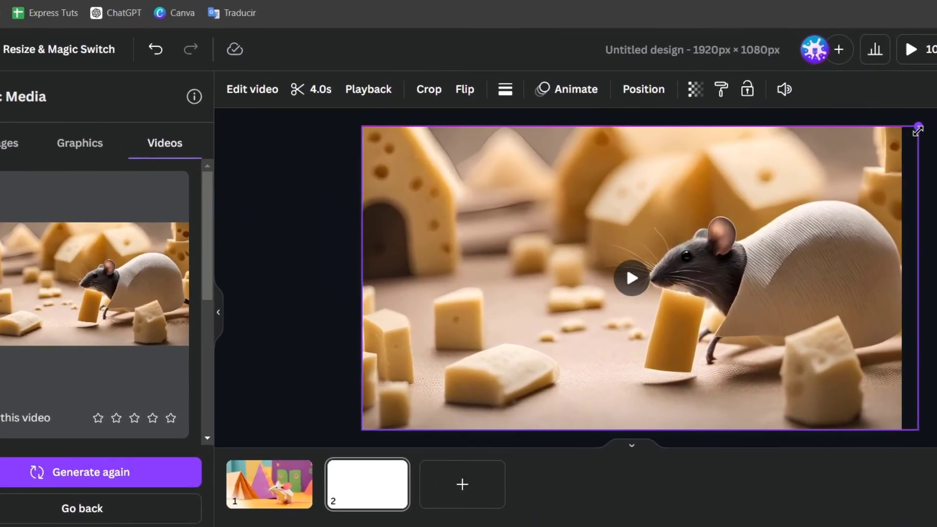
Add the generated cheese-town mouse video to page 2 and play it
click(631, 279)
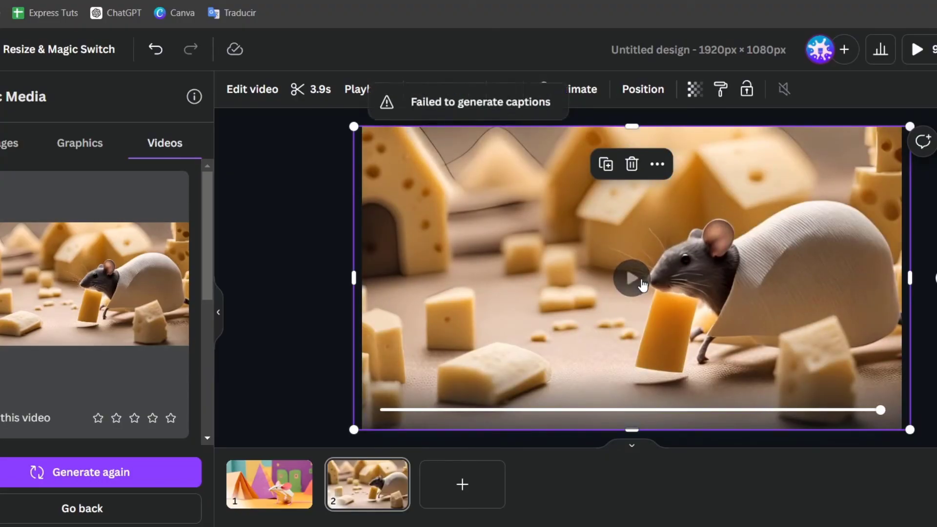
click(633, 280)
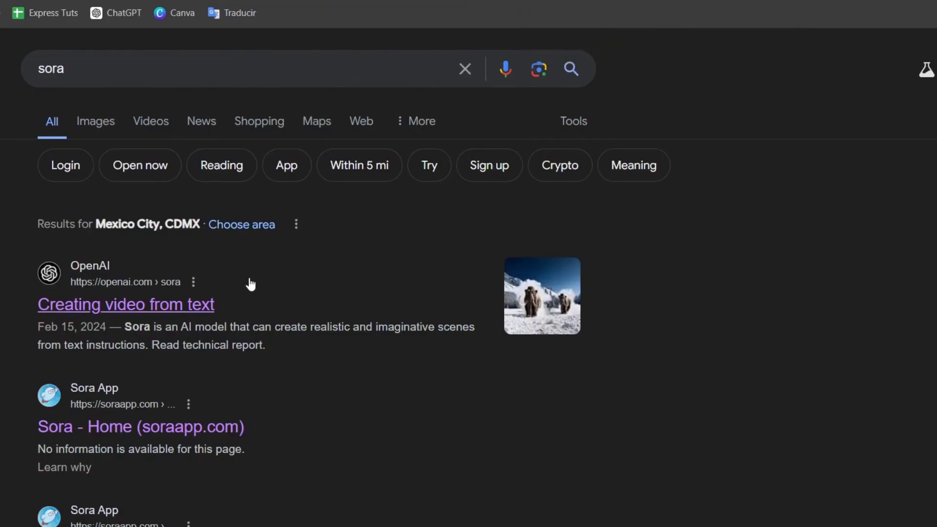
mouse_move(235, 288)
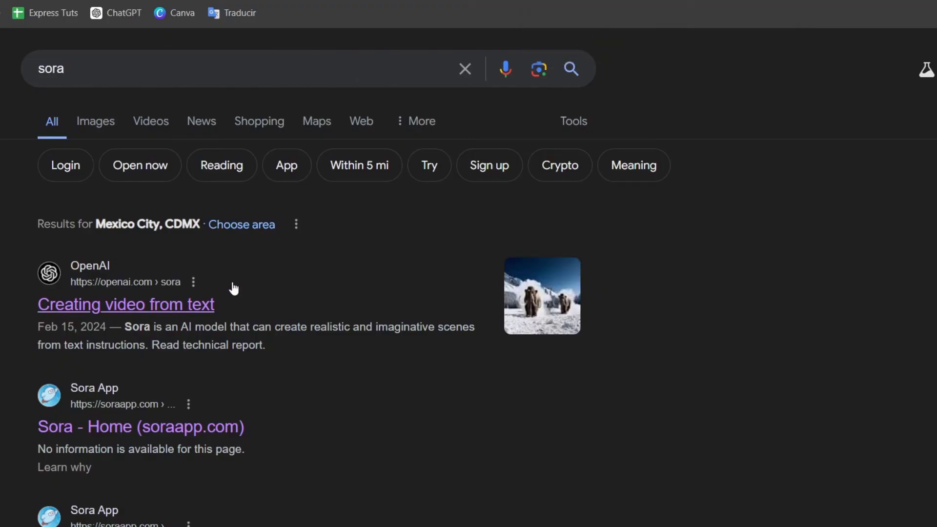
Follow the 'Creating video from text' OpenAI result for Sora
click(125, 305)
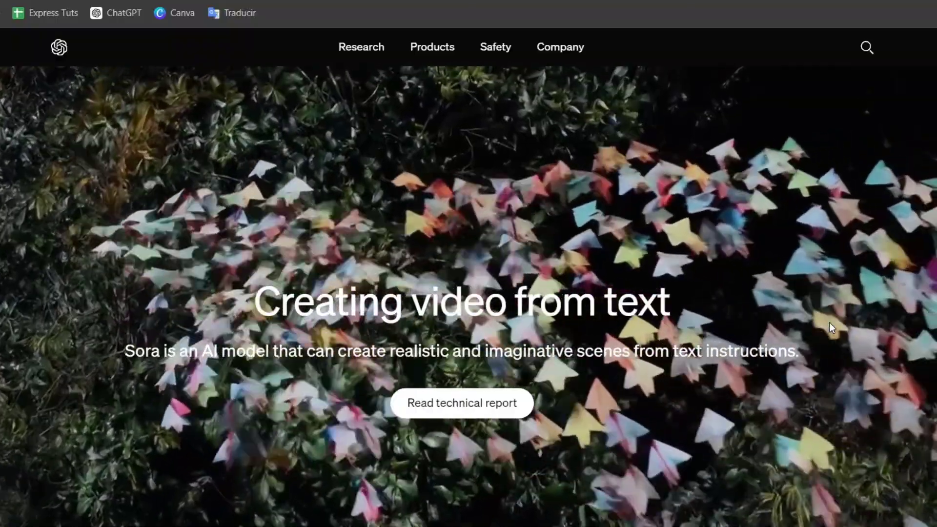
Scroll through Sora's sample videos and description to the page footer, clicking one sample
scroll(down, 3)
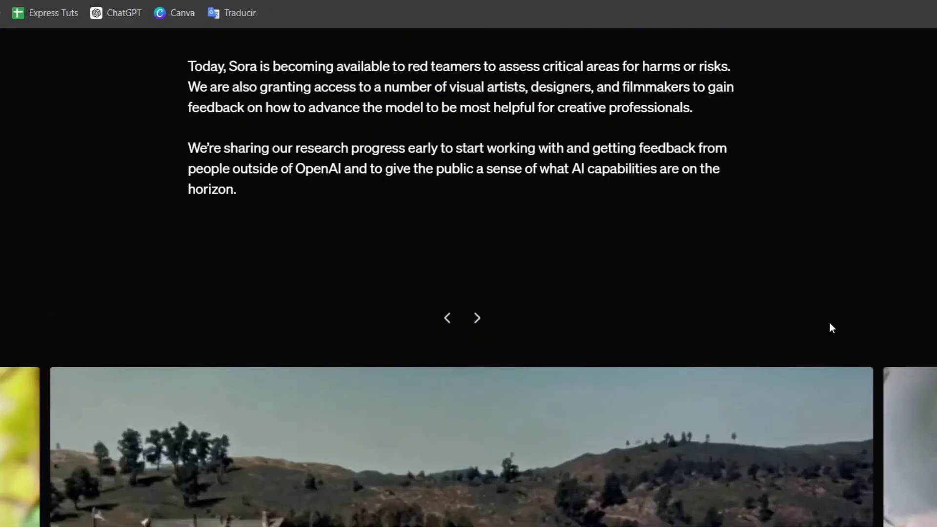
scroll(down, 3)
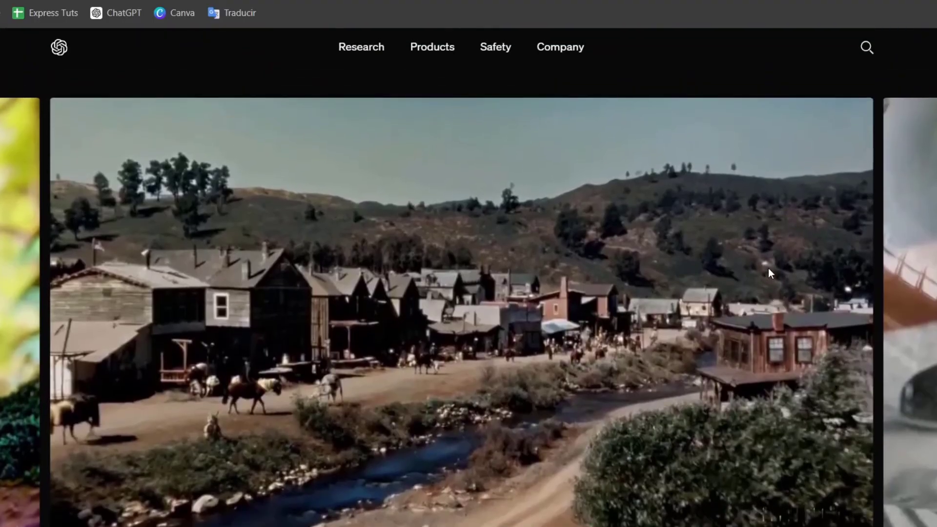
click(477, 172)
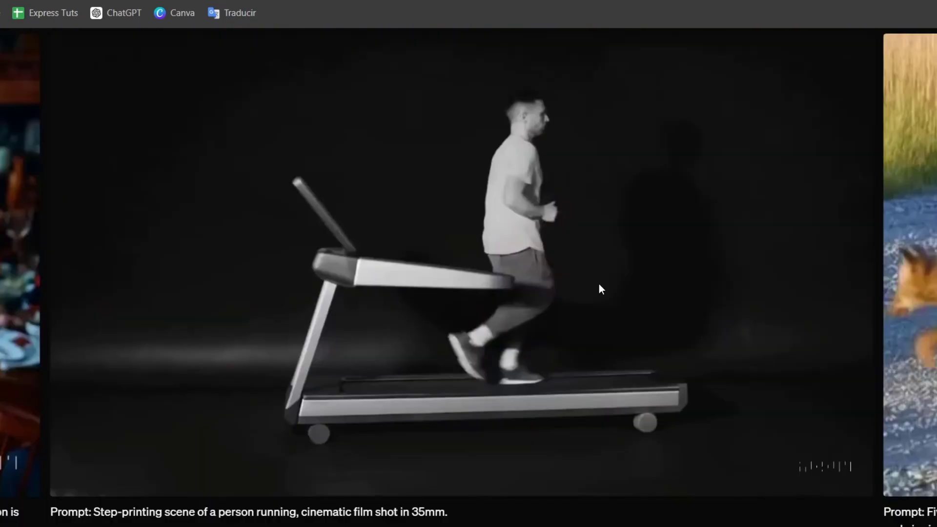
scroll(down, 3)
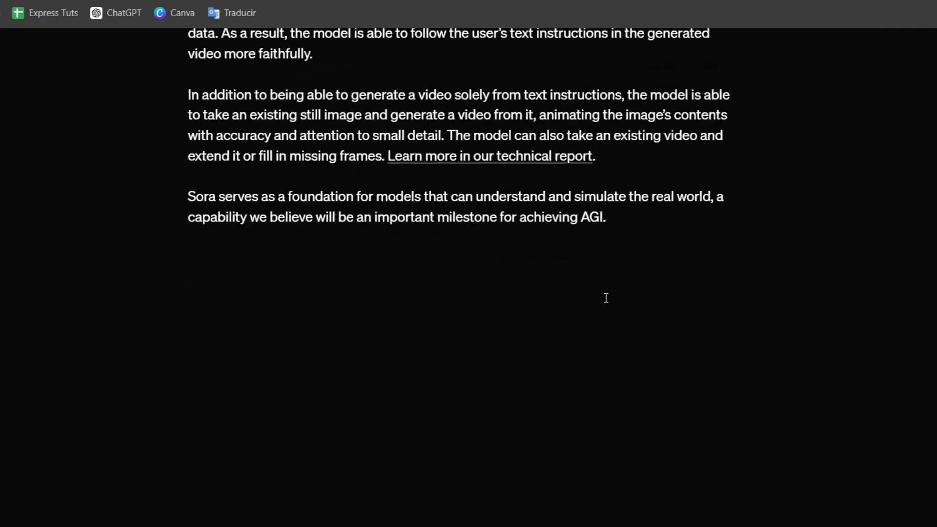
scroll(down, 3)
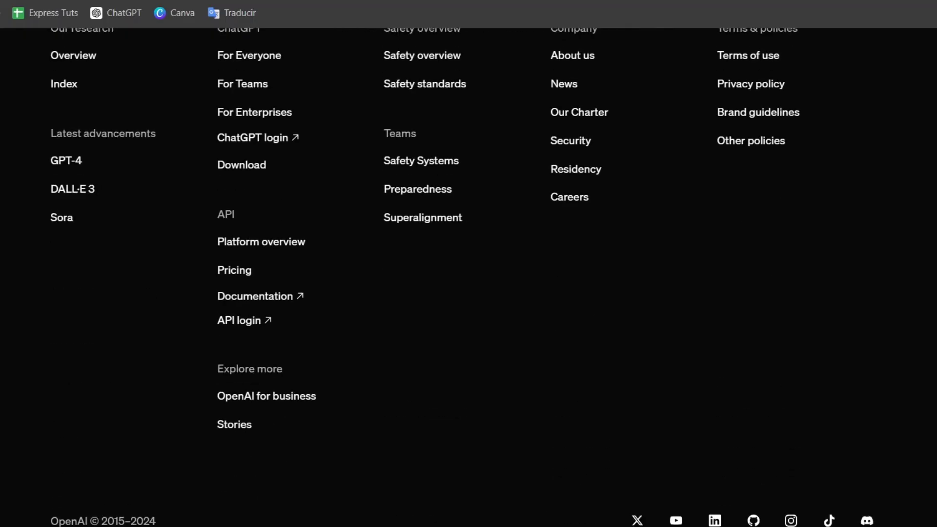